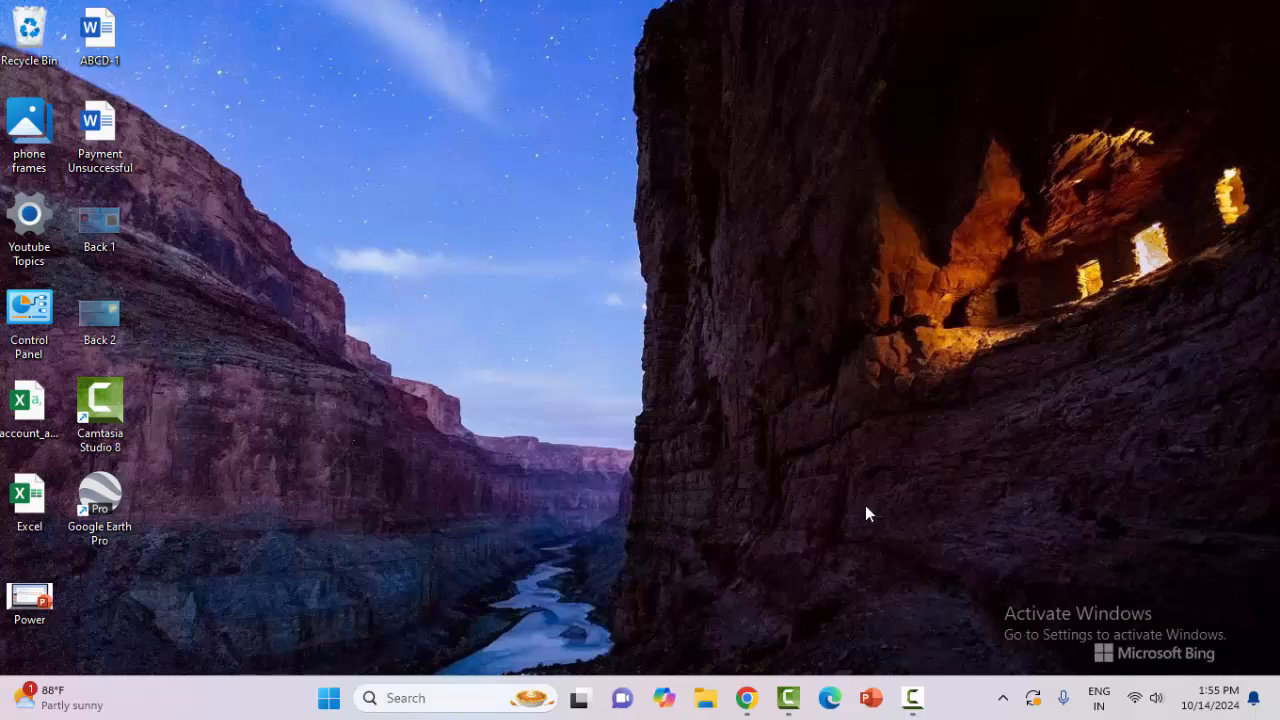
mouse_move(684, 442)
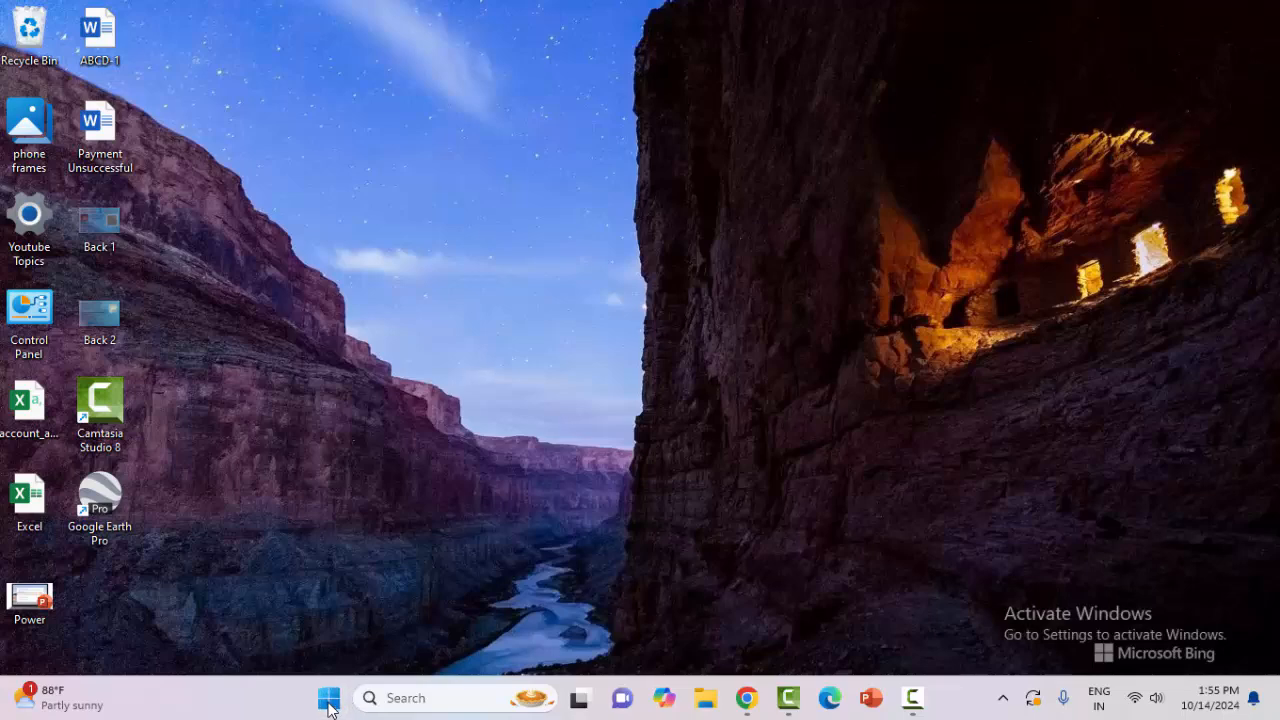
Launch Task Manager from the Start button's Quick Link menu to see running processes.
right_click(328, 696)
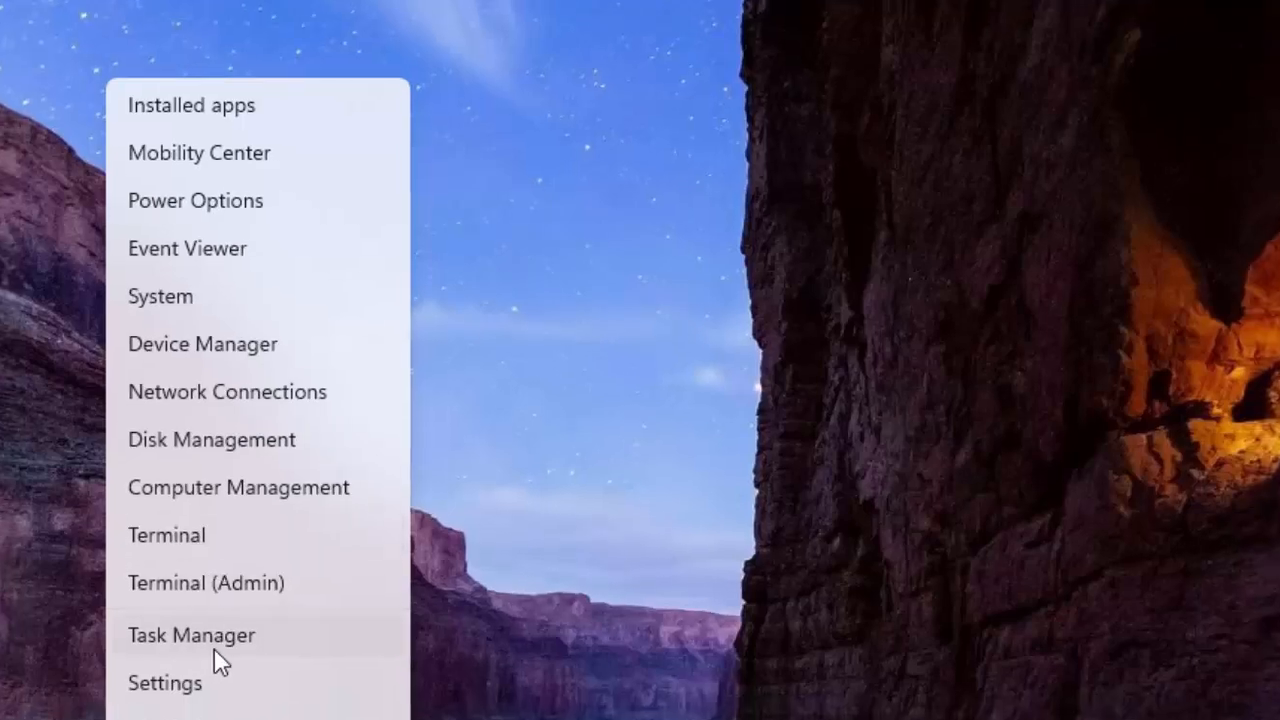
click(192, 636)
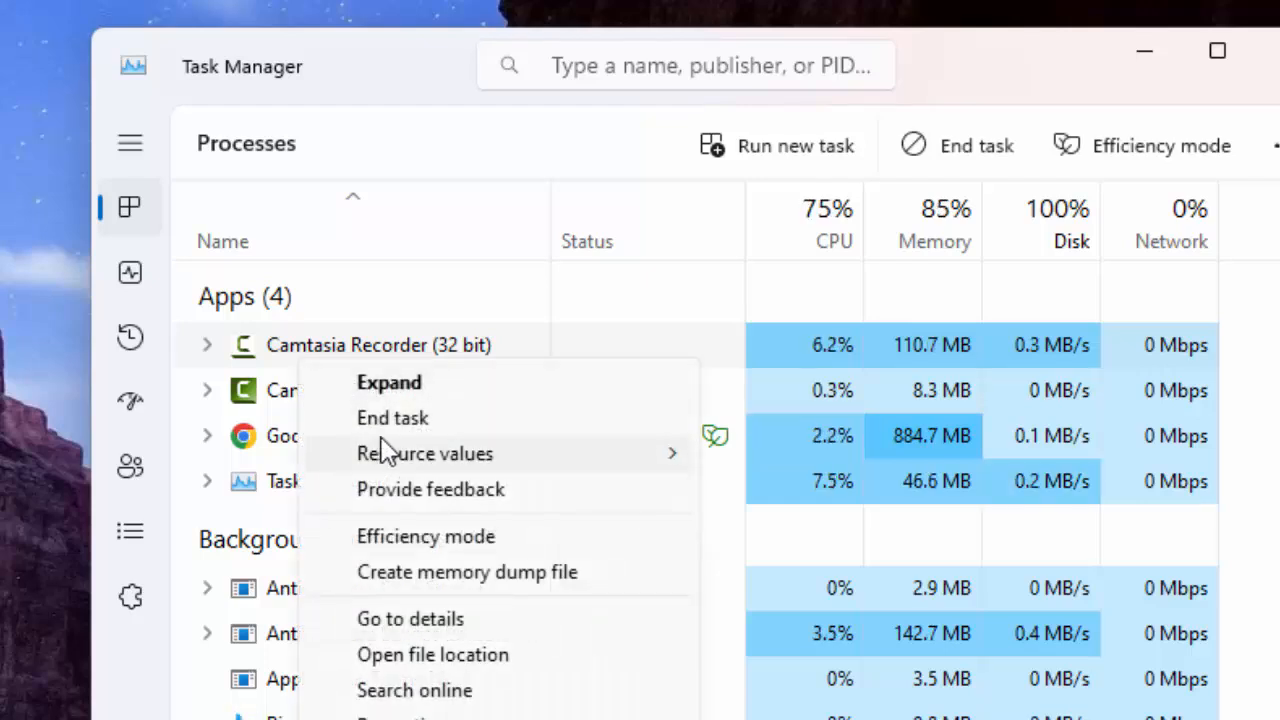
mouse_move(240, 516)
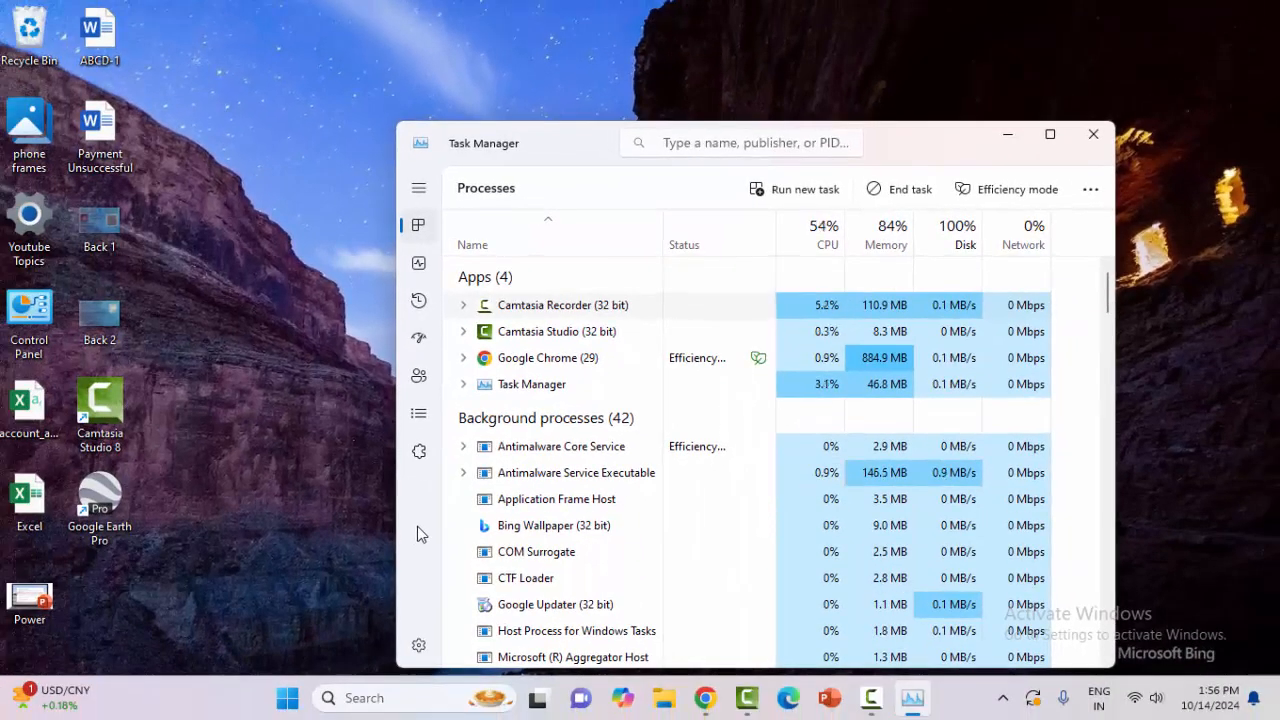
Show the Restart action for the Windows Explorer process, then leave Task Manager for the desktop.
scroll(down, 3)
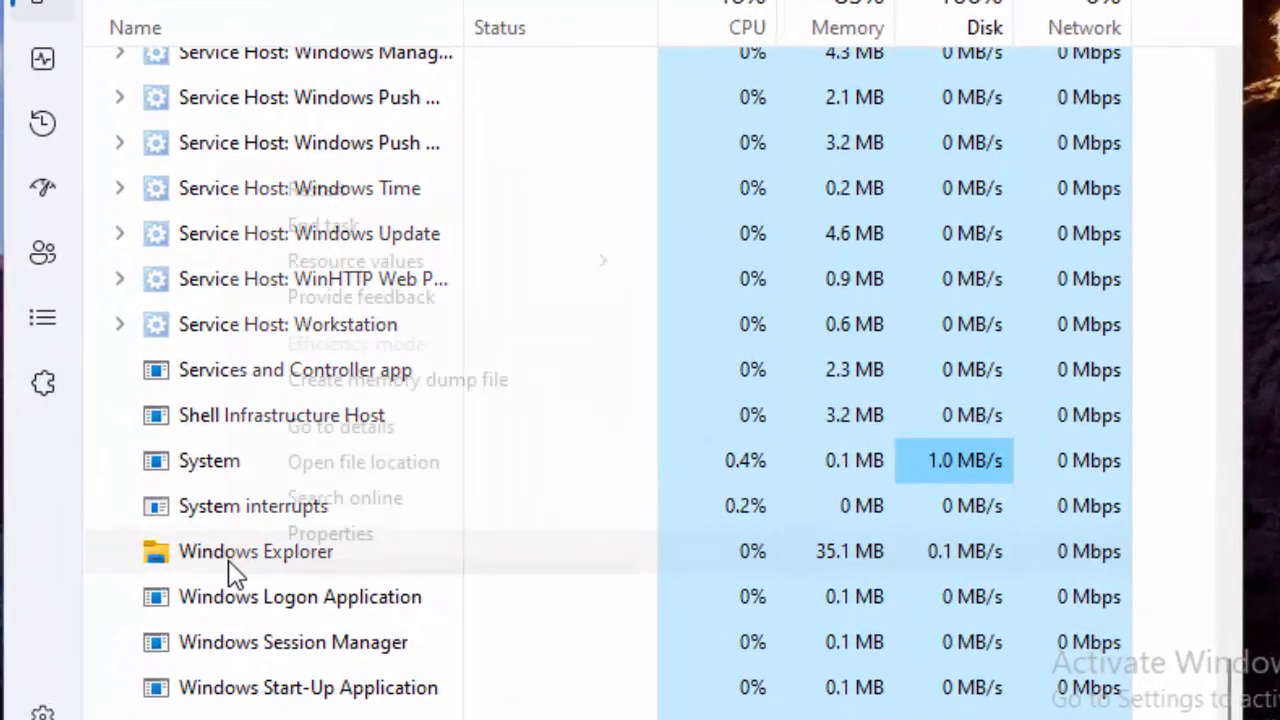
right_click(256, 552)
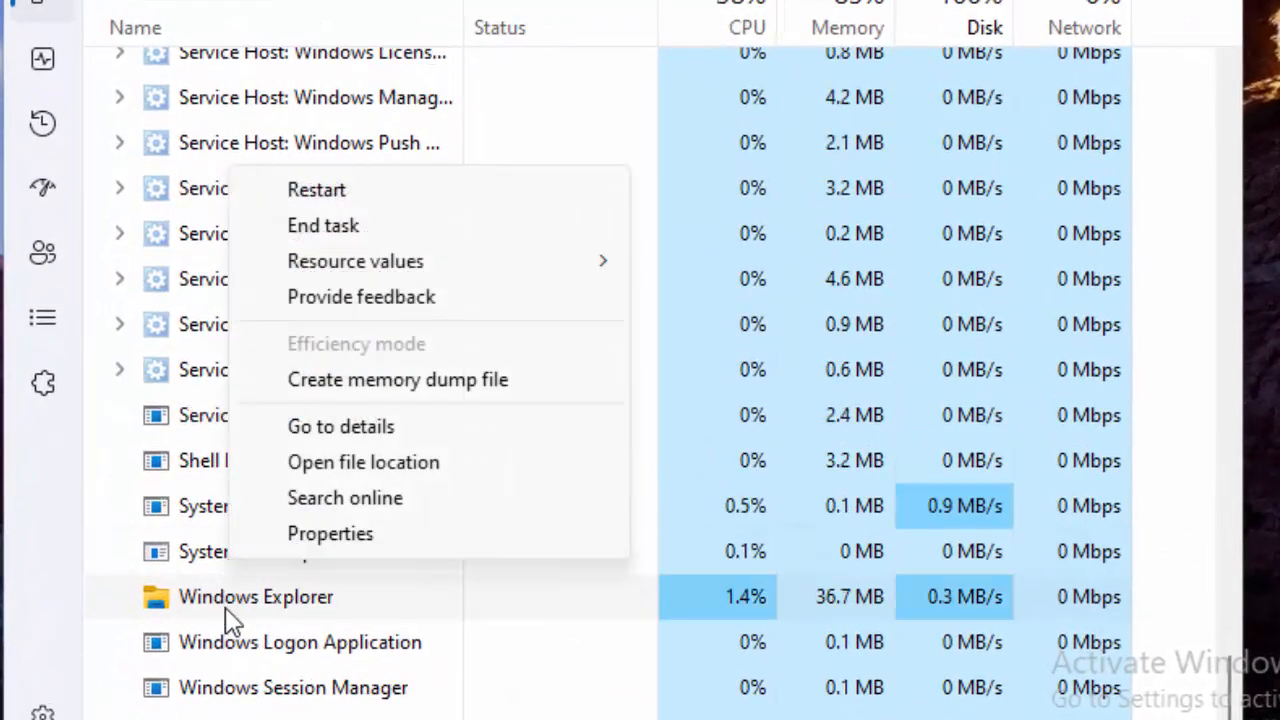
scroll(up, 3)
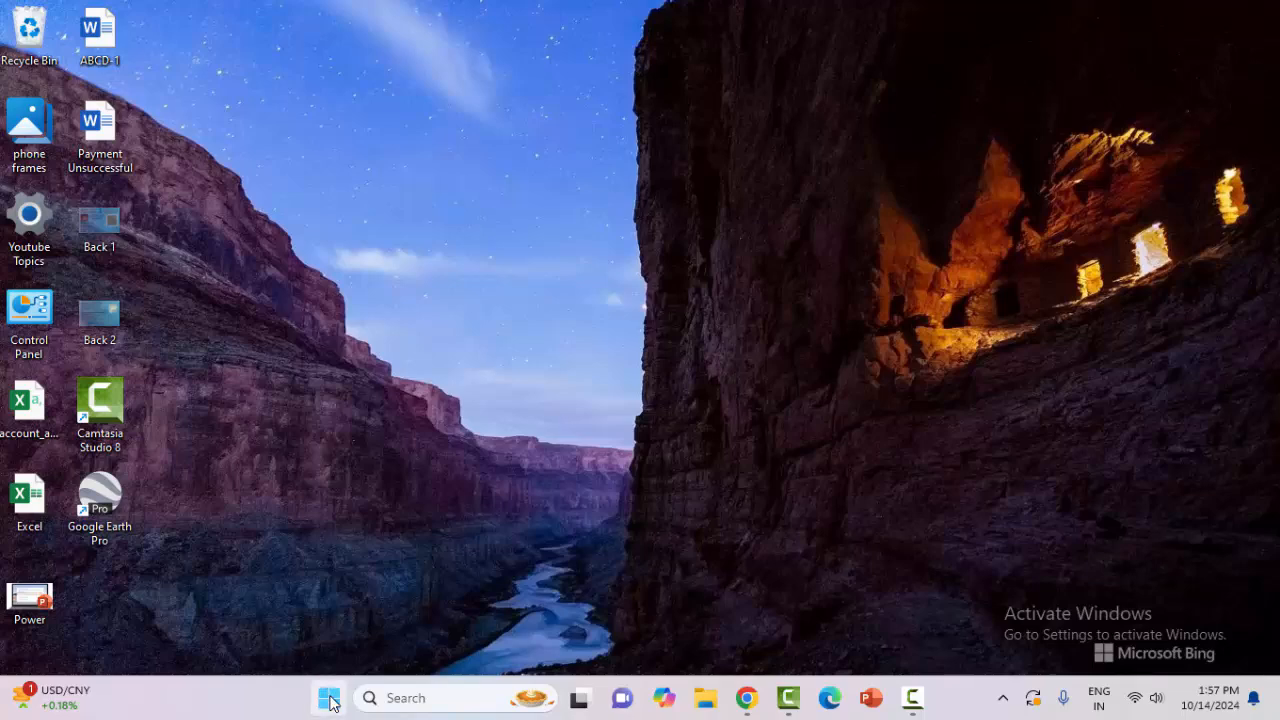
Launch Settings from Start and go to the System category with Display, Sound and Power.
click(328, 696)
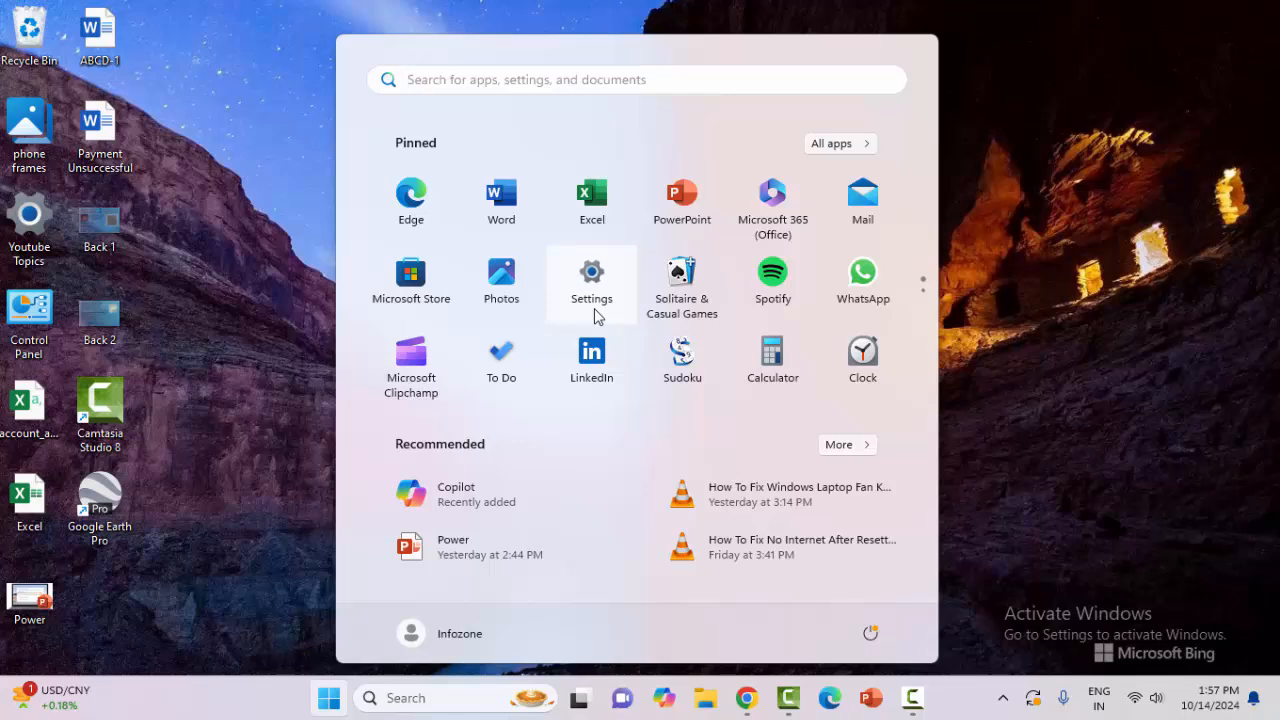
click(592, 272)
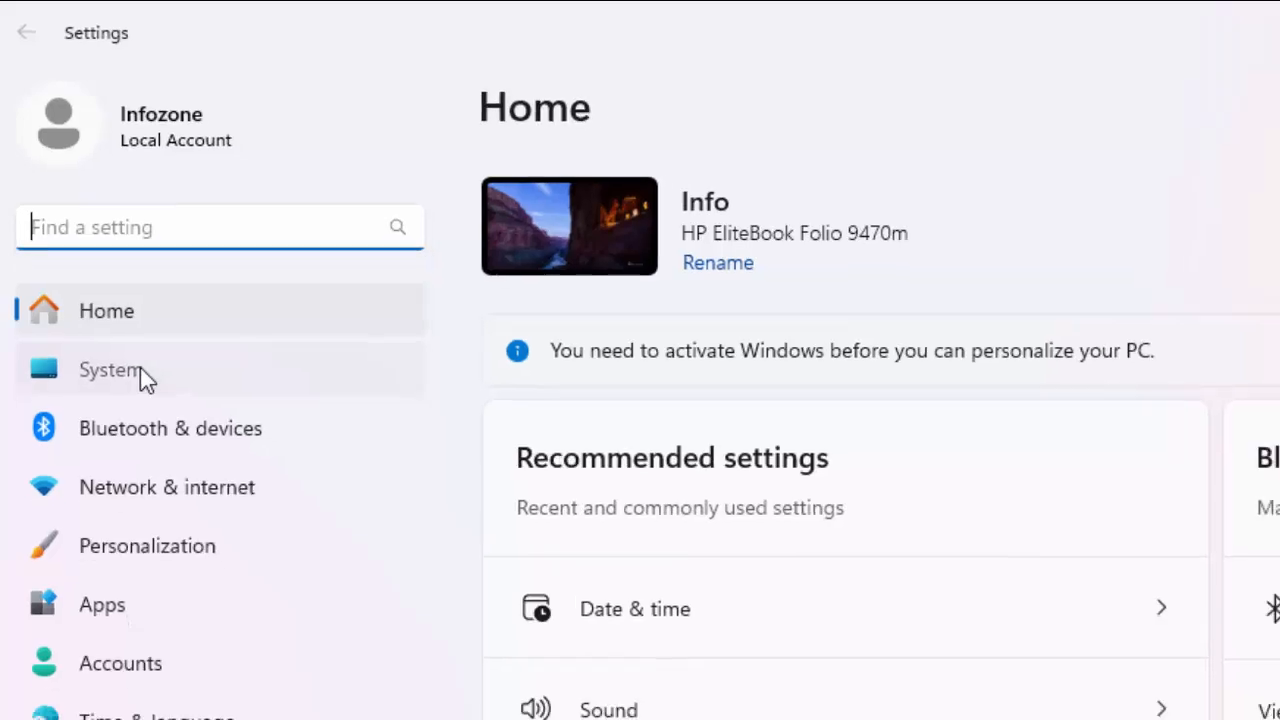
click(110, 368)
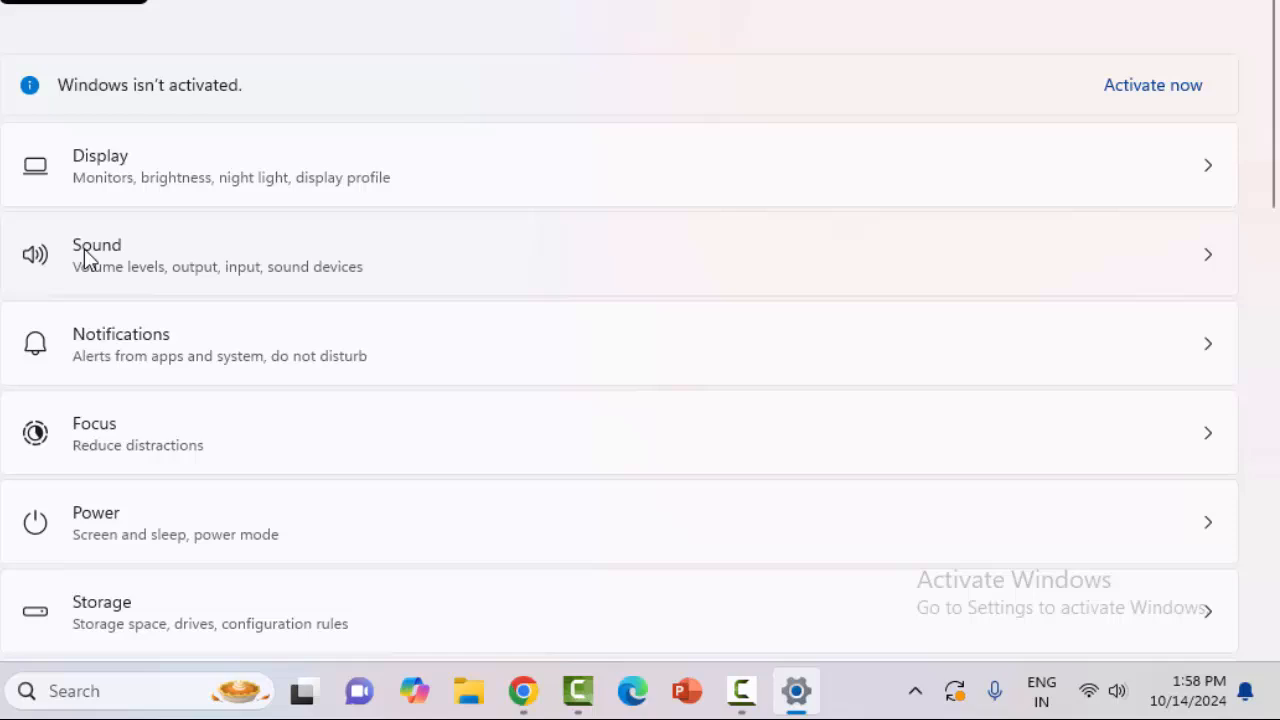
mouse_move(90, 278)
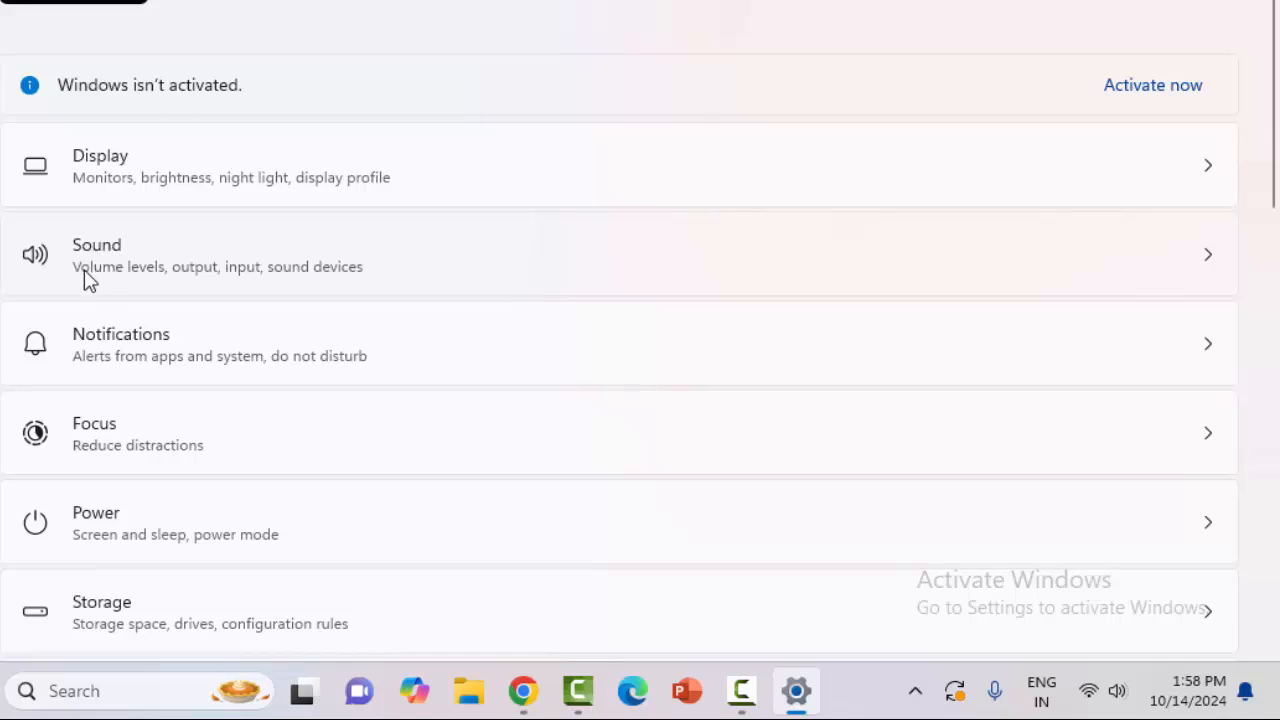
mouse_move(180, 290)
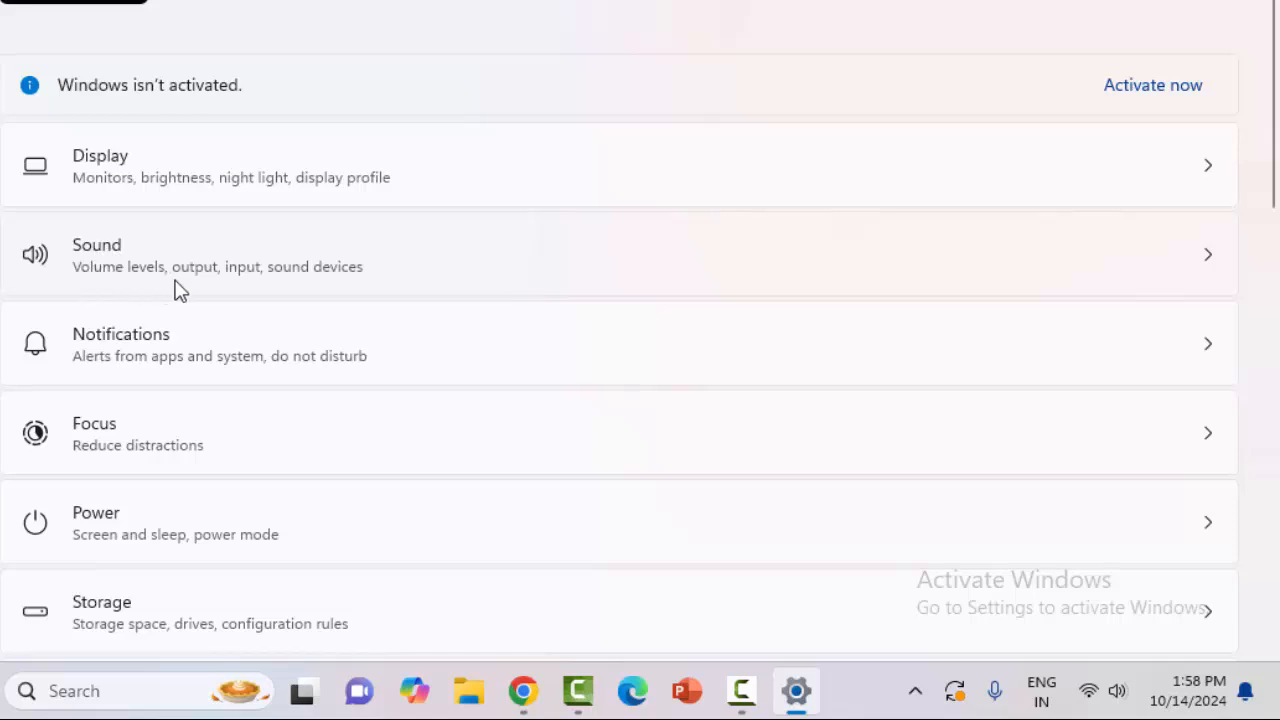
mouse_move(332, 296)
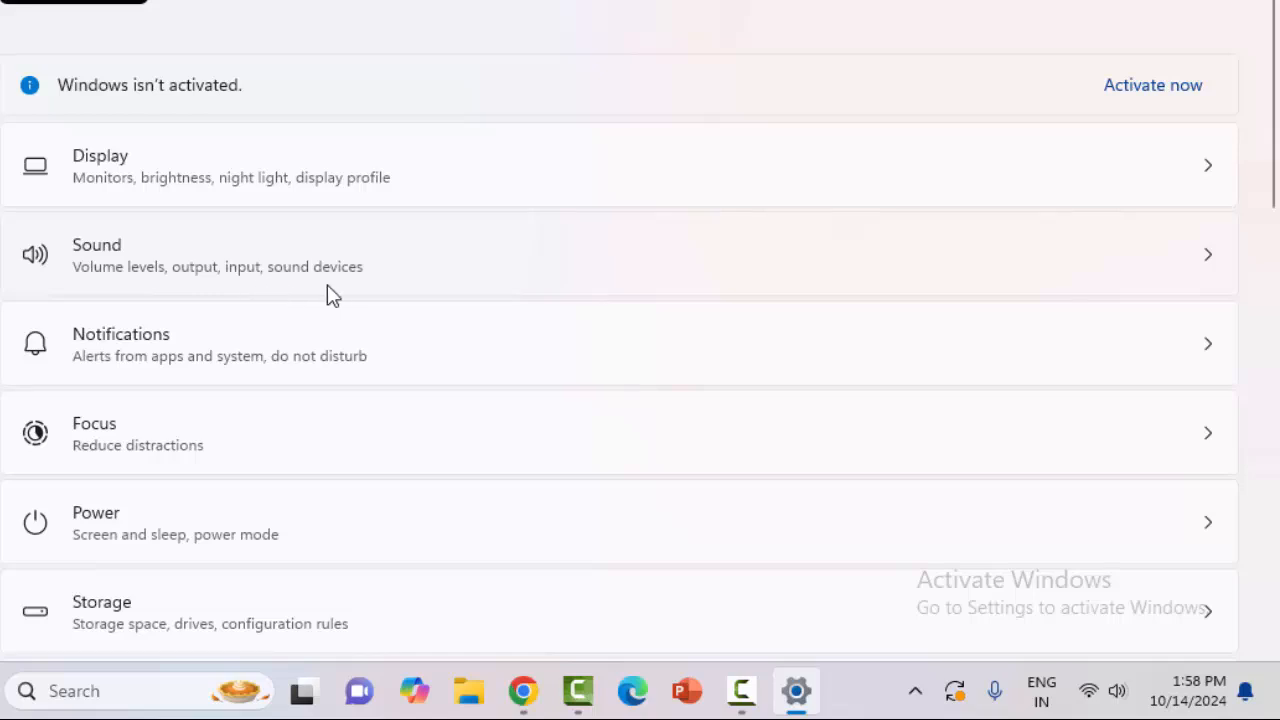
mouse_move(118, 268)
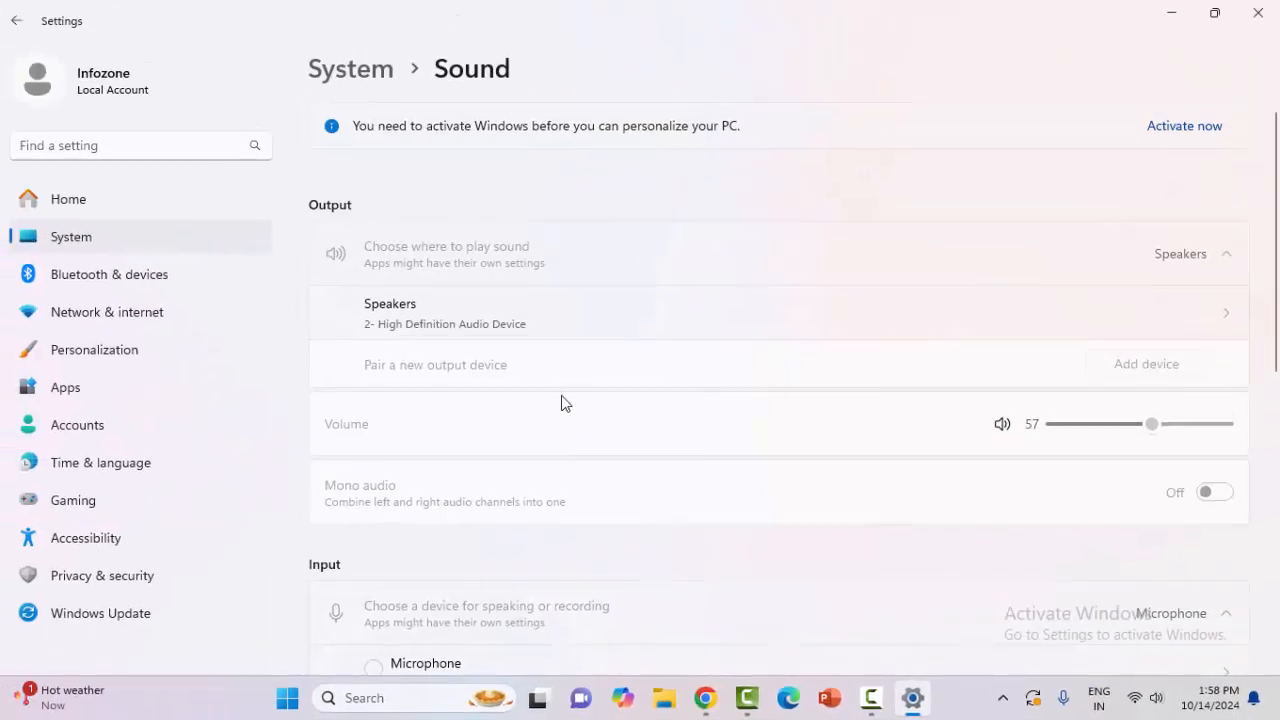
Review the Volume mixer's system and per-app volumes, then close Settings to the desktop.
scroll(down, 3)
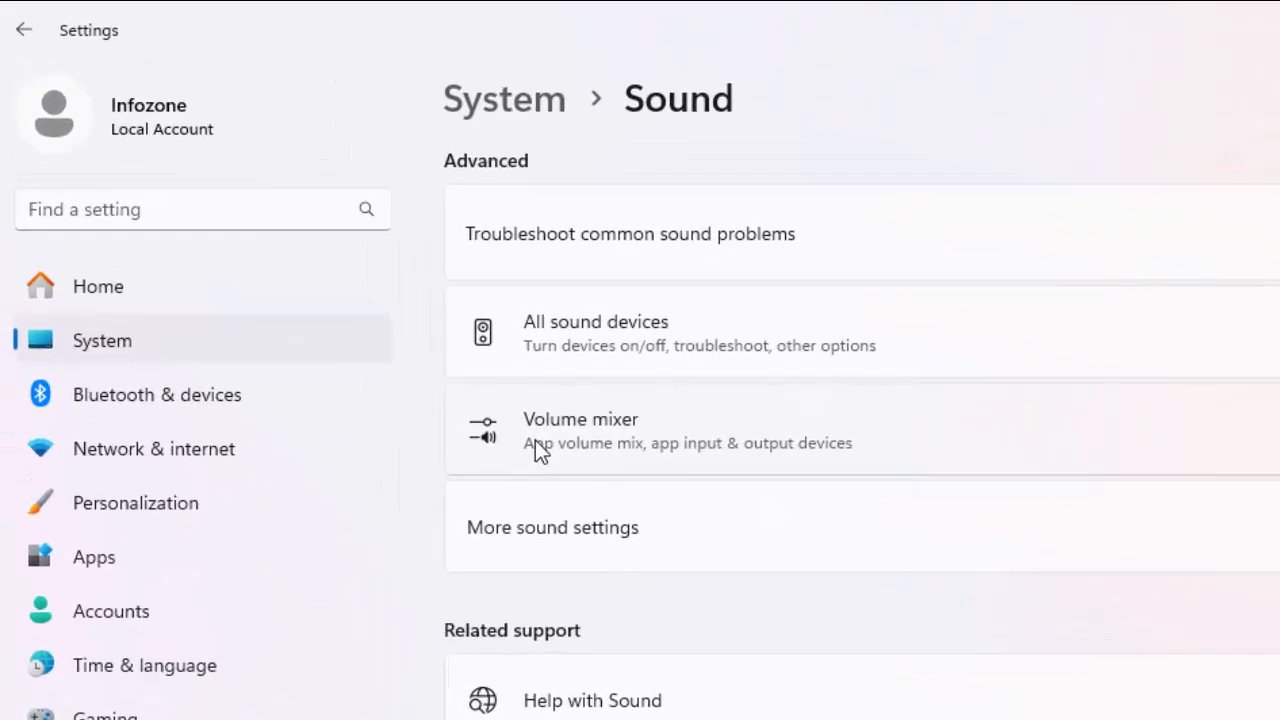
mouse_move(780, 448)
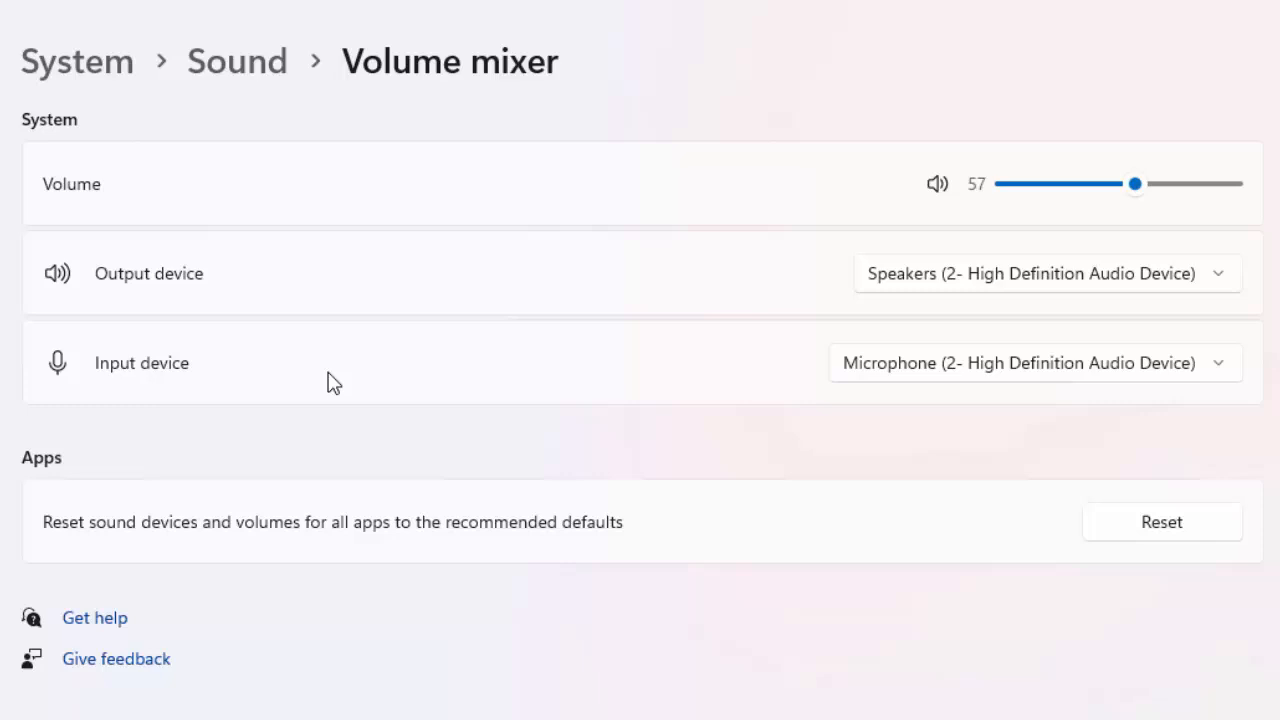
mouse_move(578, 412)
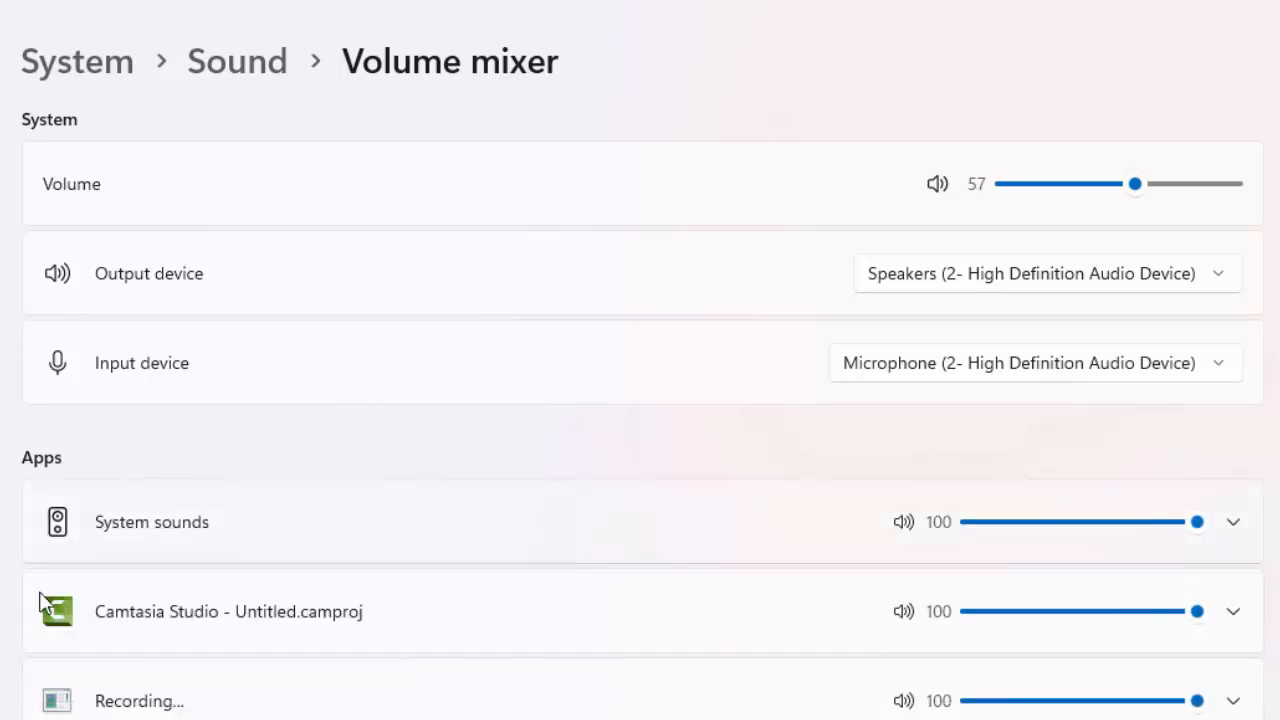
scroll(down, 3)
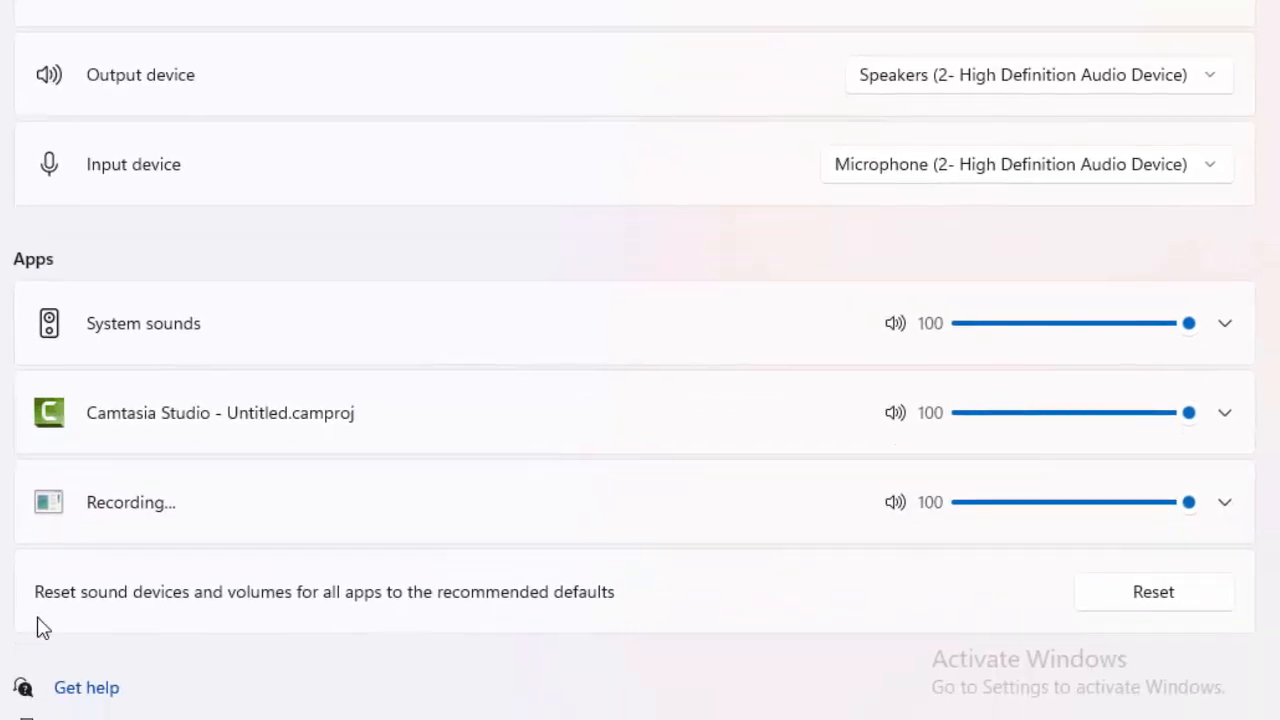
mouse_move(268, 620)
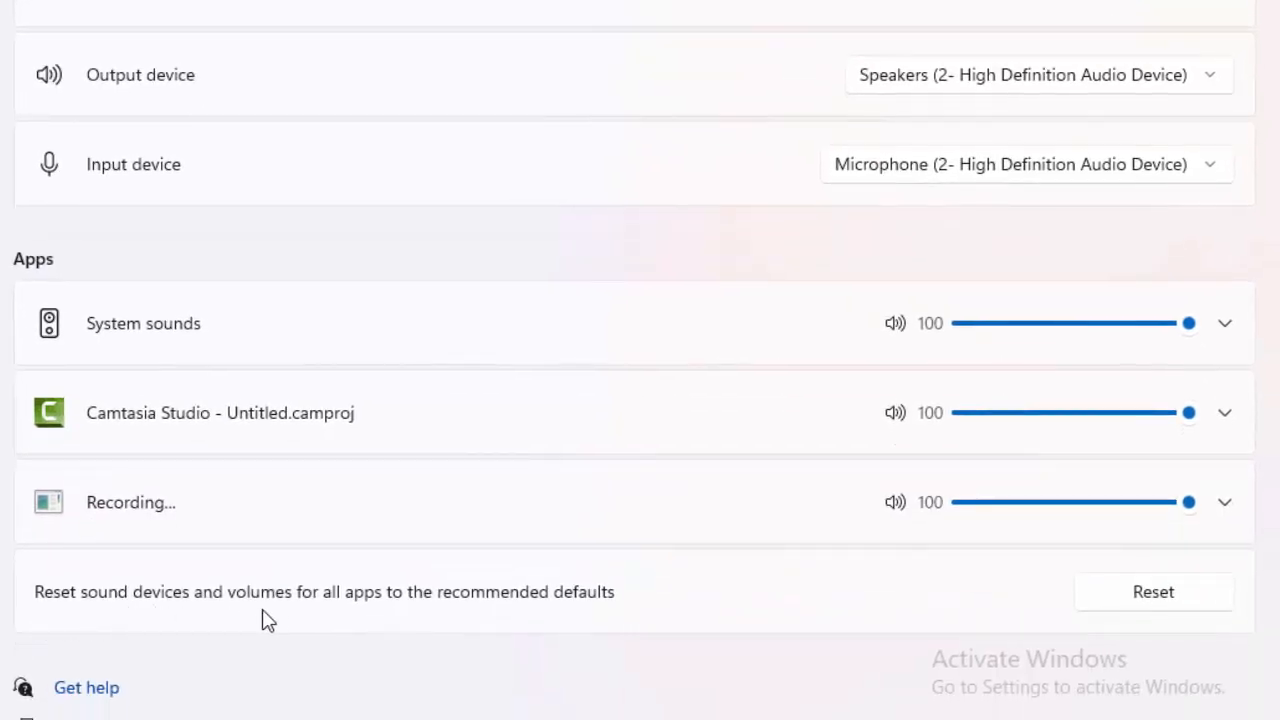
mouse_move(418, 626)
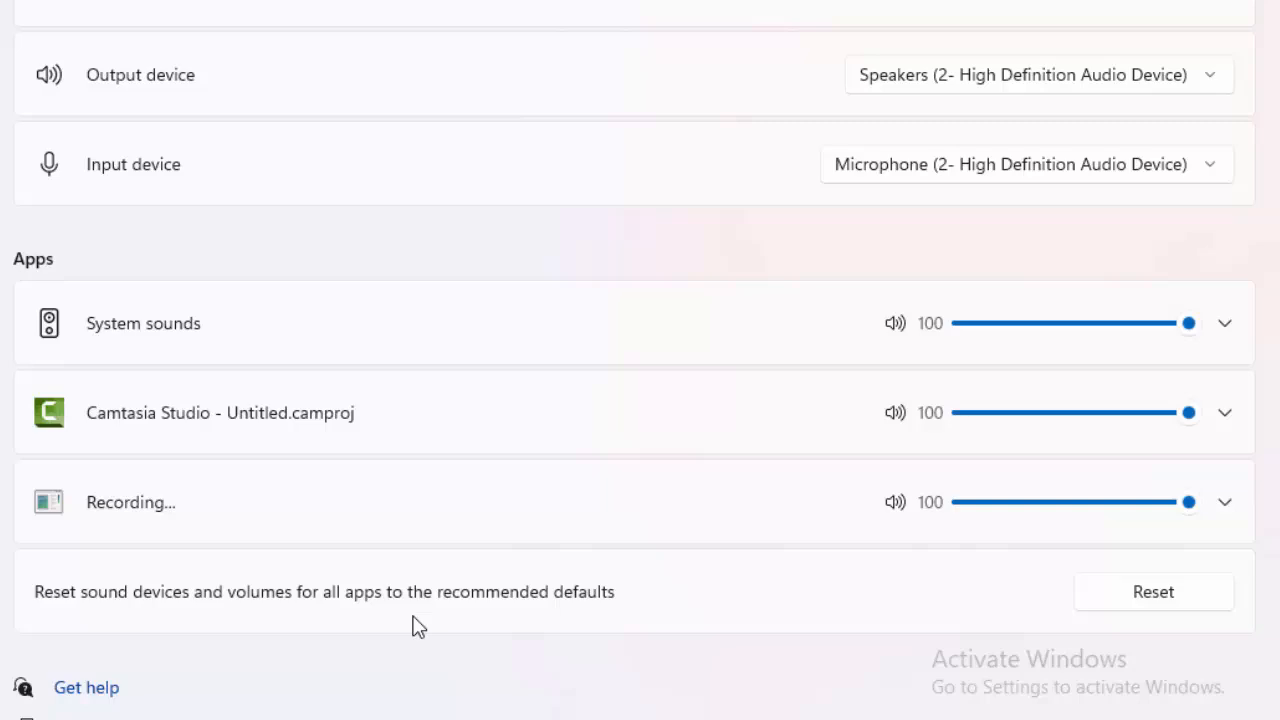
mouse_move(1188, 600)
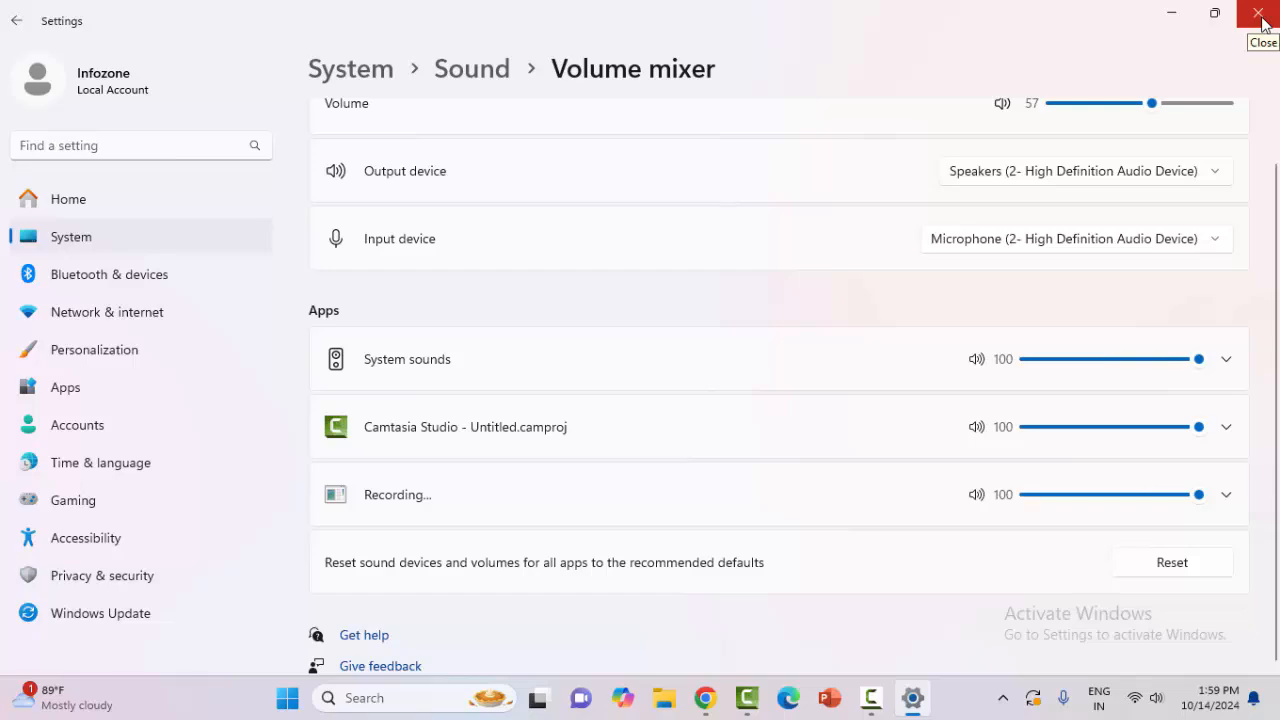
click(1258, 14)
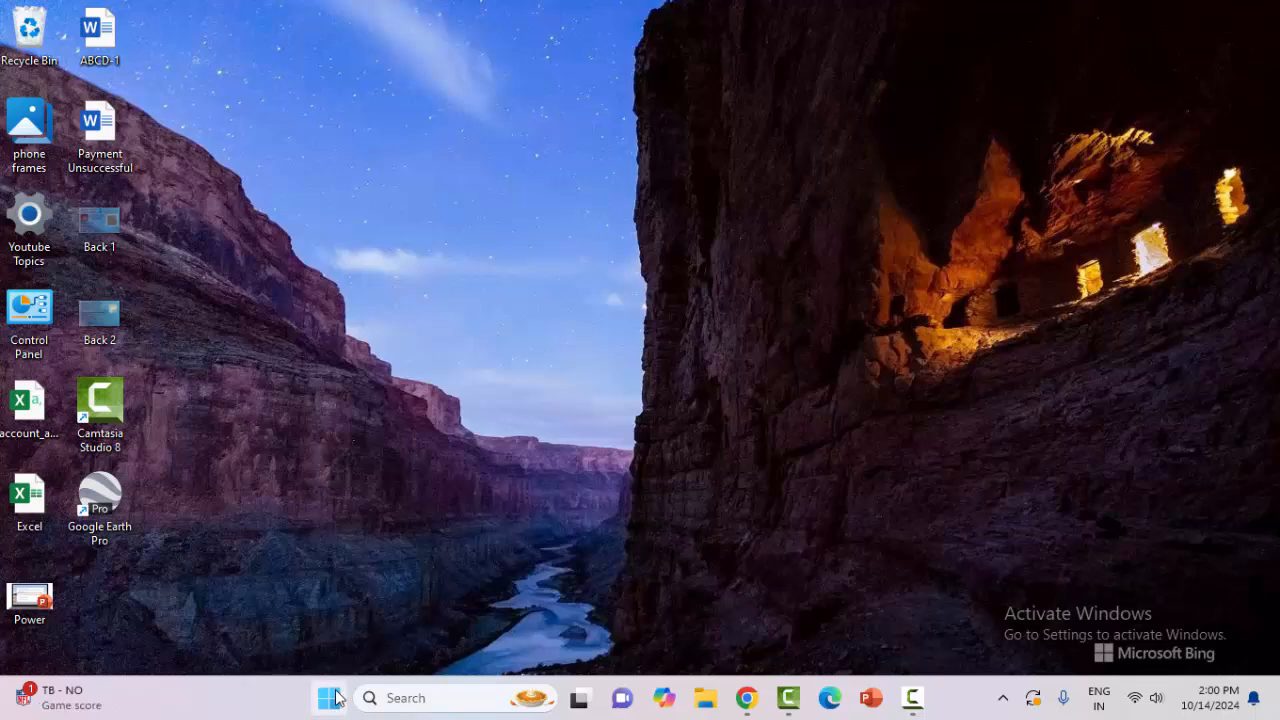
Relaunch Settings from Start and go to Apps > Installed apps.
click(328, 696)
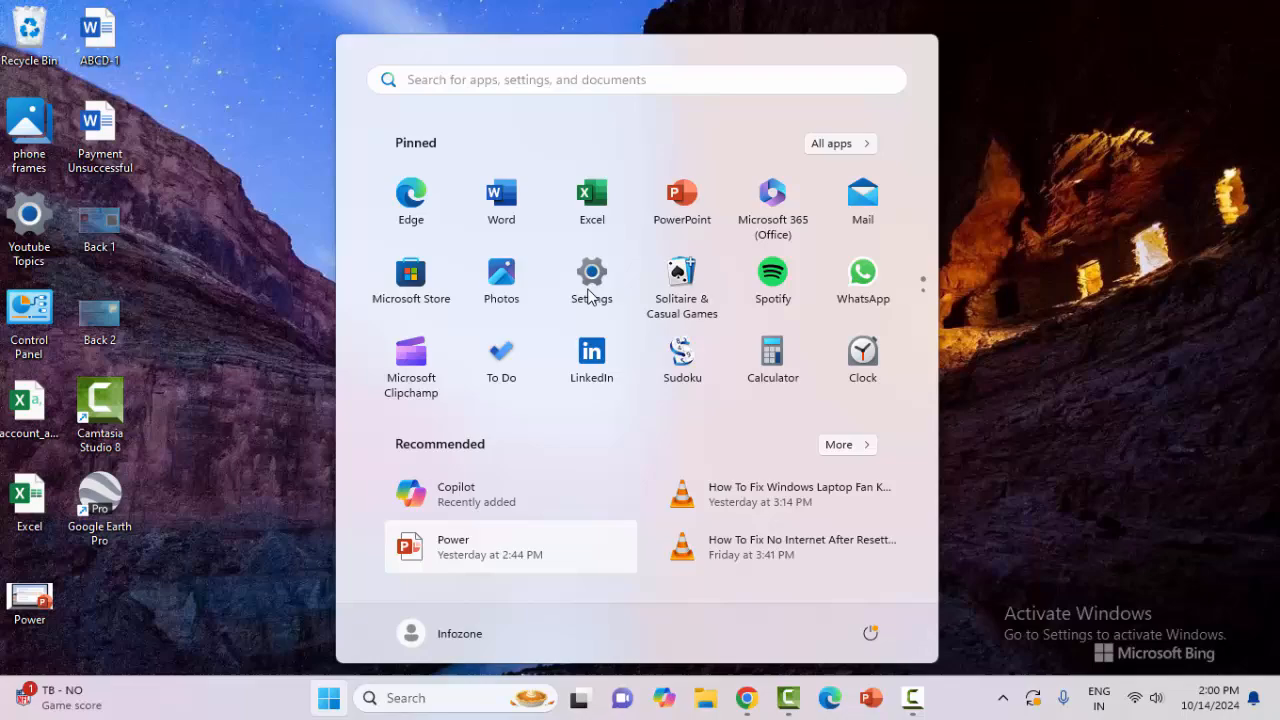
click(592, 272)
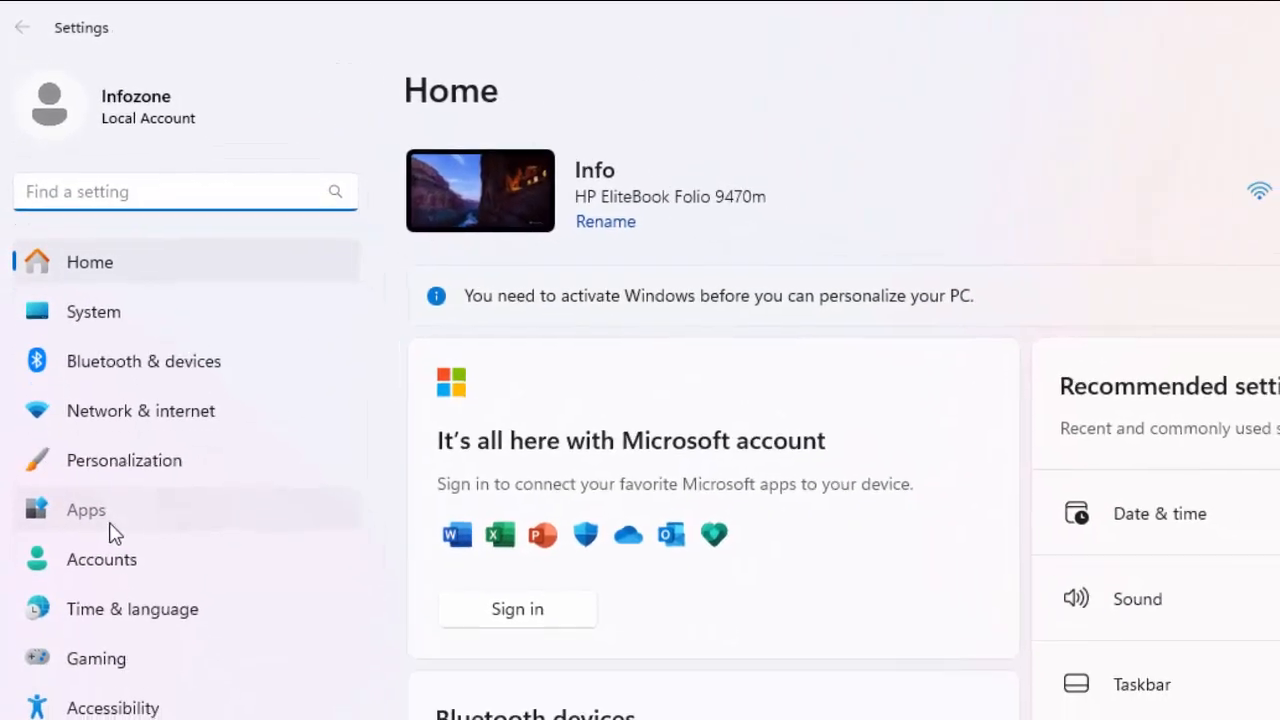
click(84, 510)
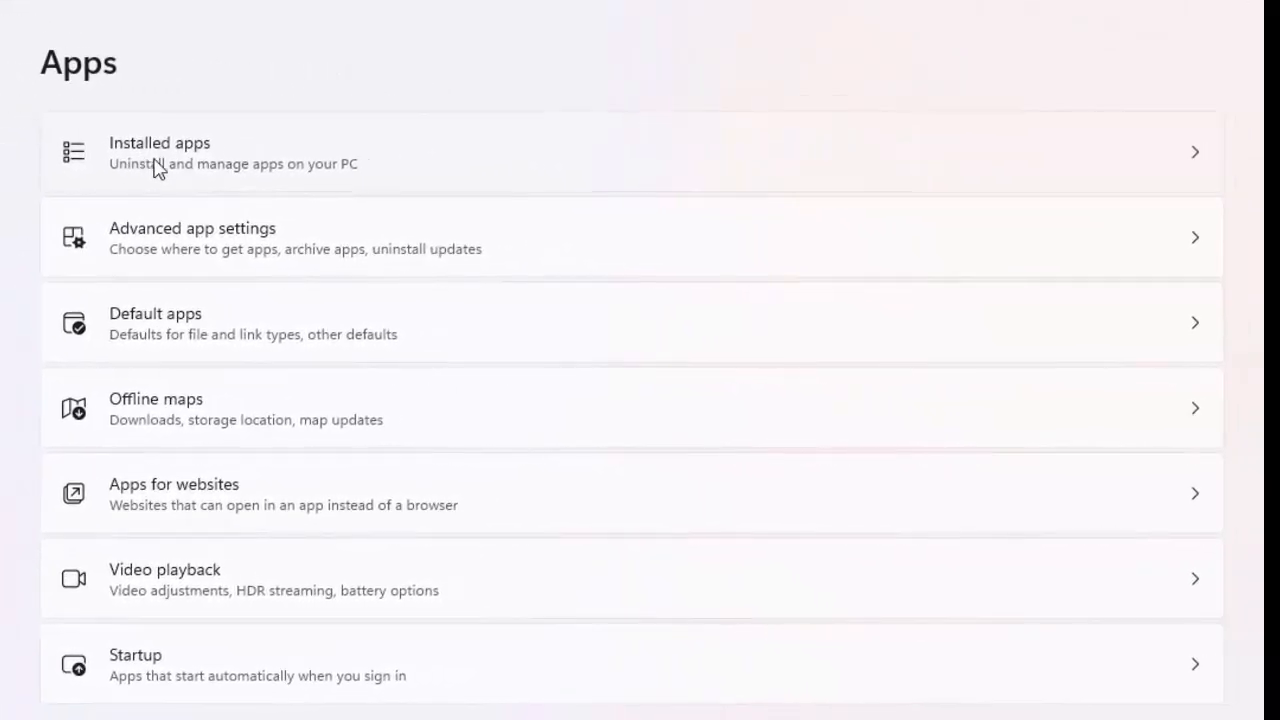
mouse_move(312, 480)
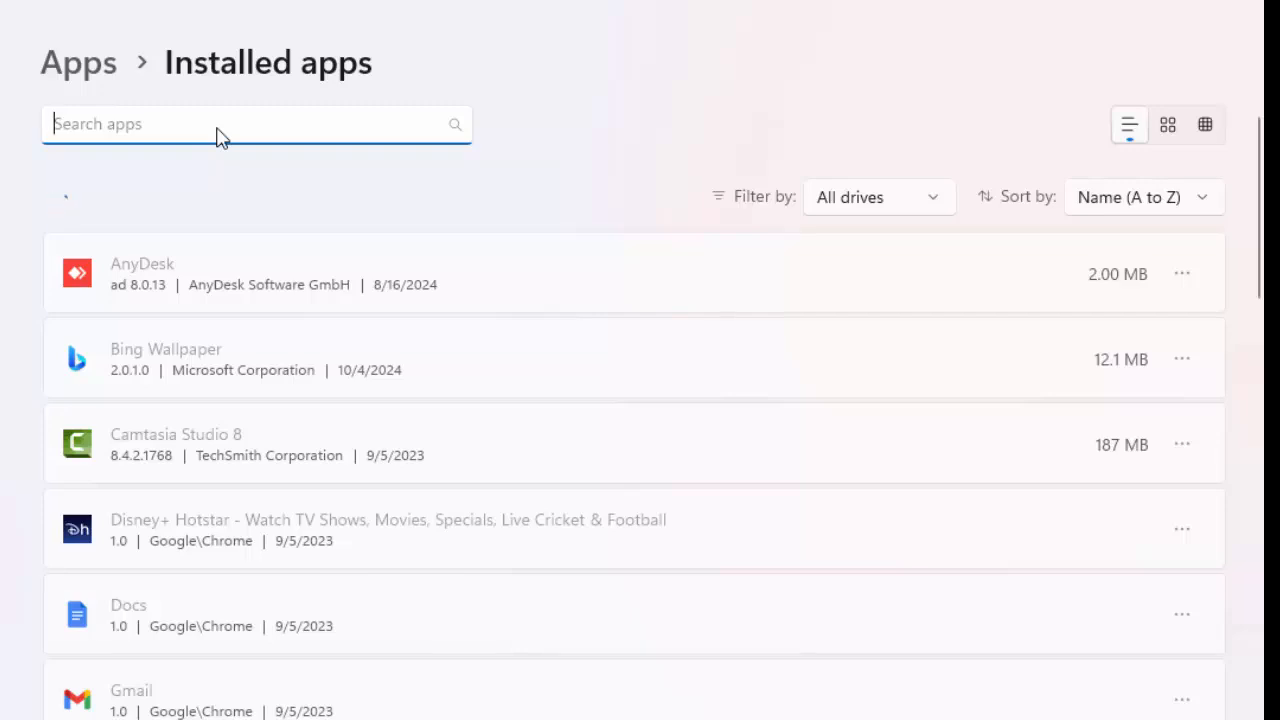
Search installed apps for 'whatsapp', find no match, and clear the query to retry.
scroll(down, 3)
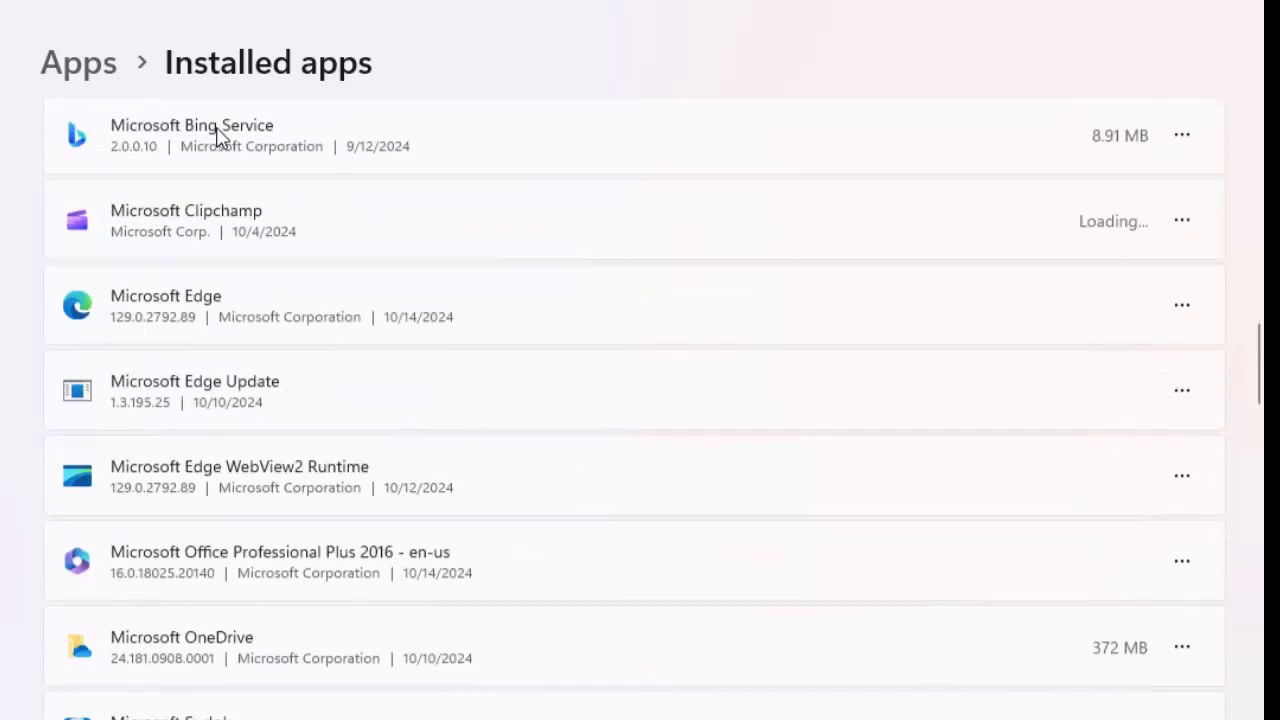
text(whatsapp)
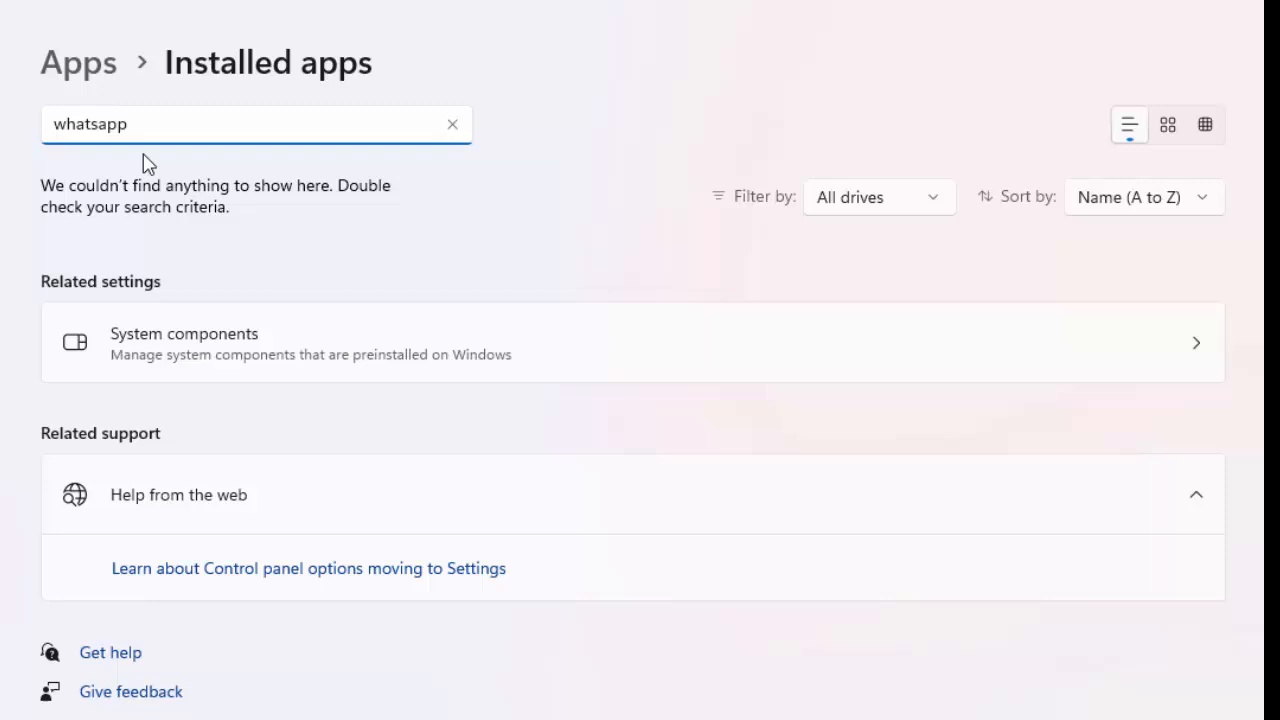
mouse_move(144, 188)
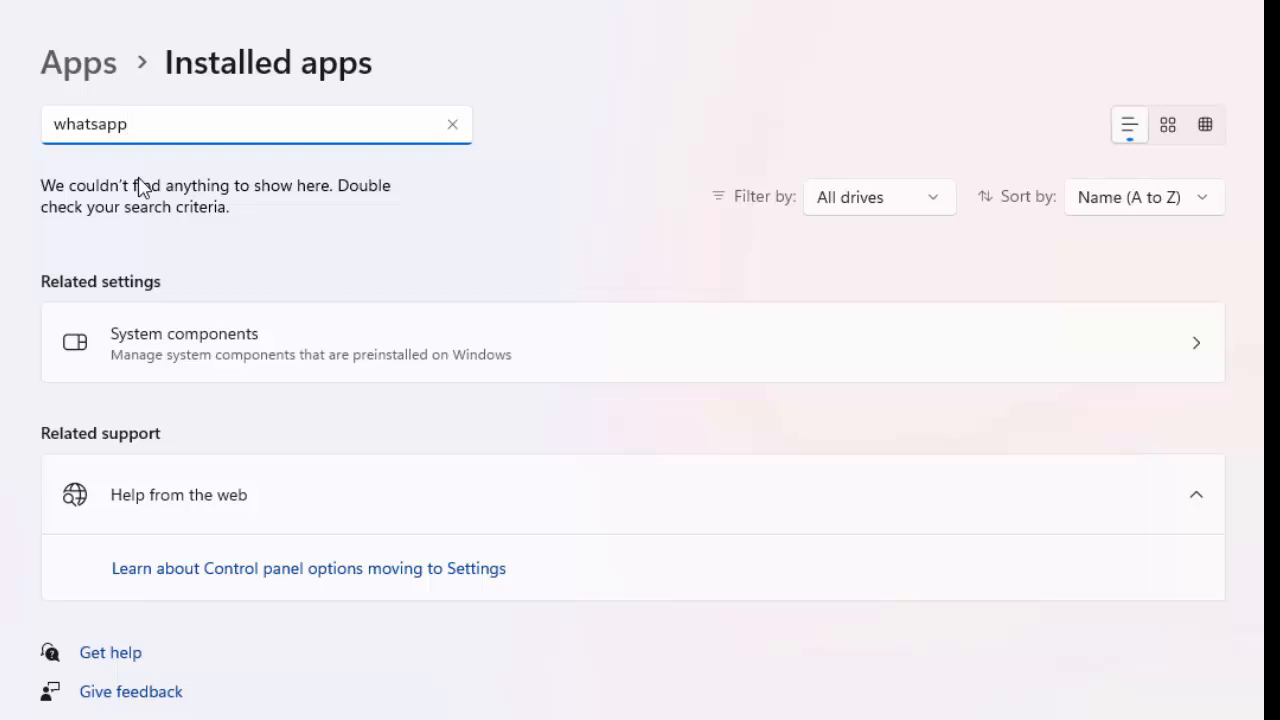
key(Backspace)
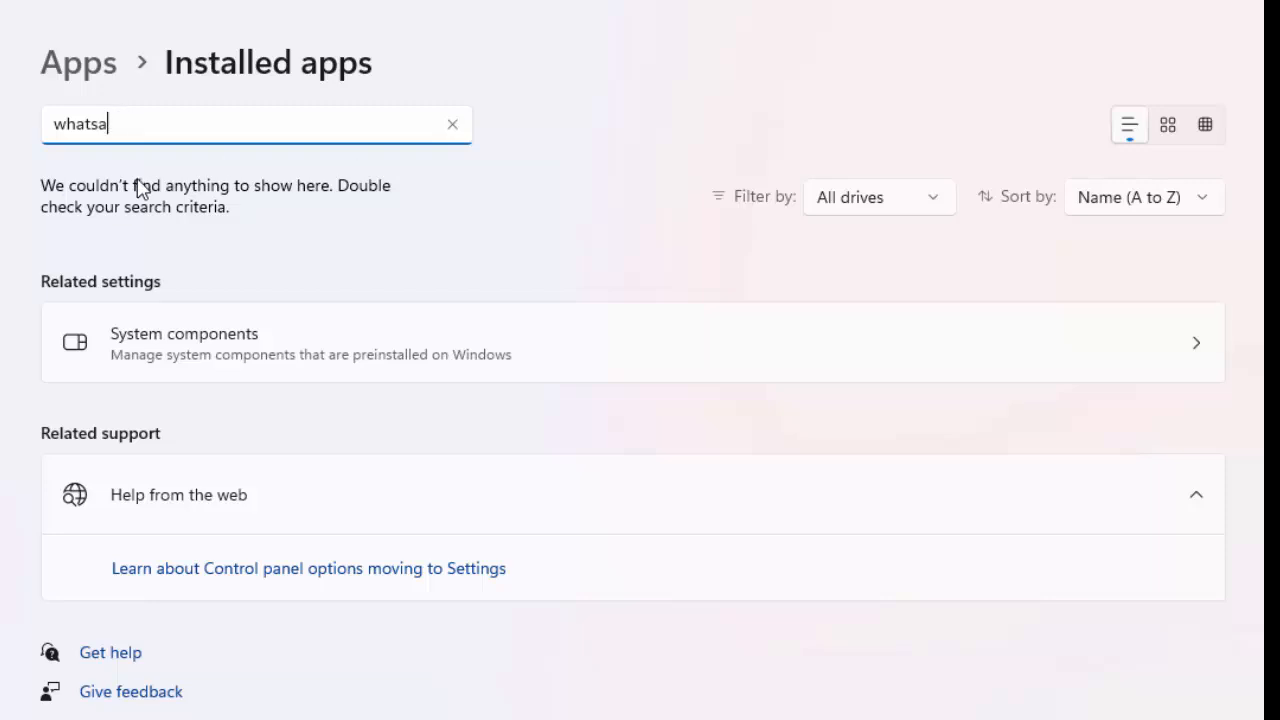
click(452, 124)
text(o)
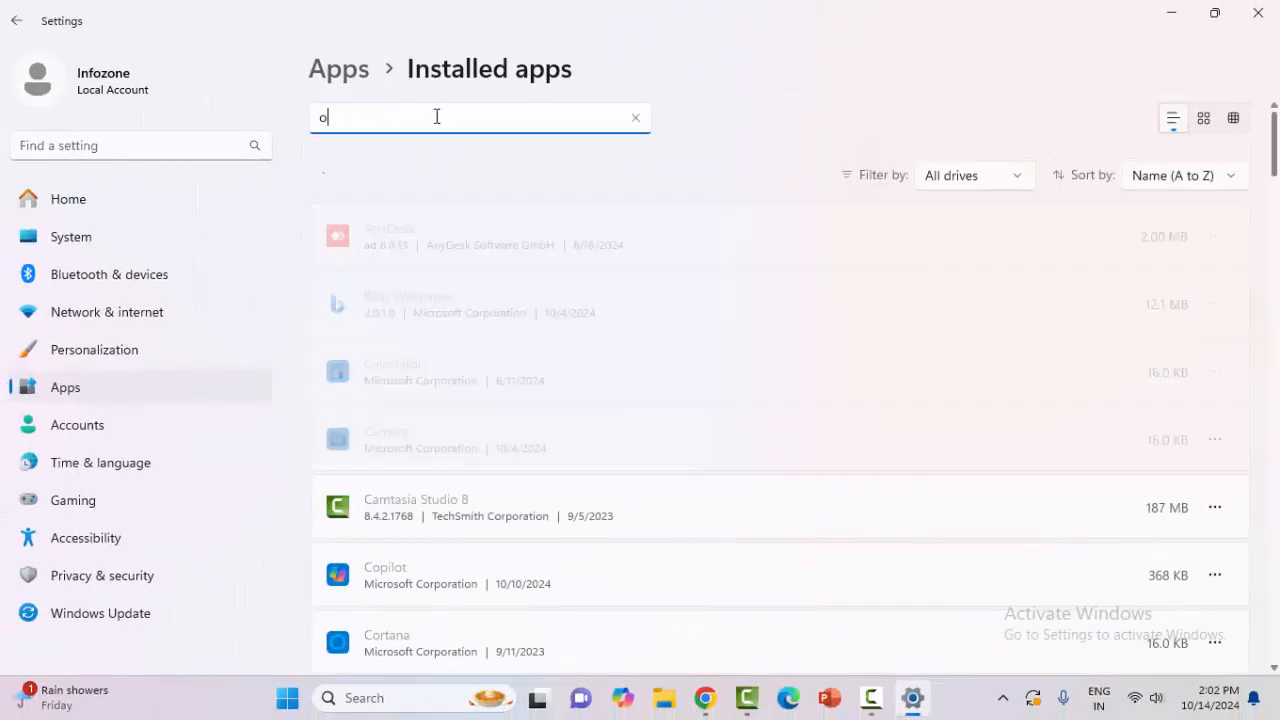
Search 'office' and go to Microsoft 365 (Office)'s Advanced options with Terminate, Repair and Reset.
text(ffice)
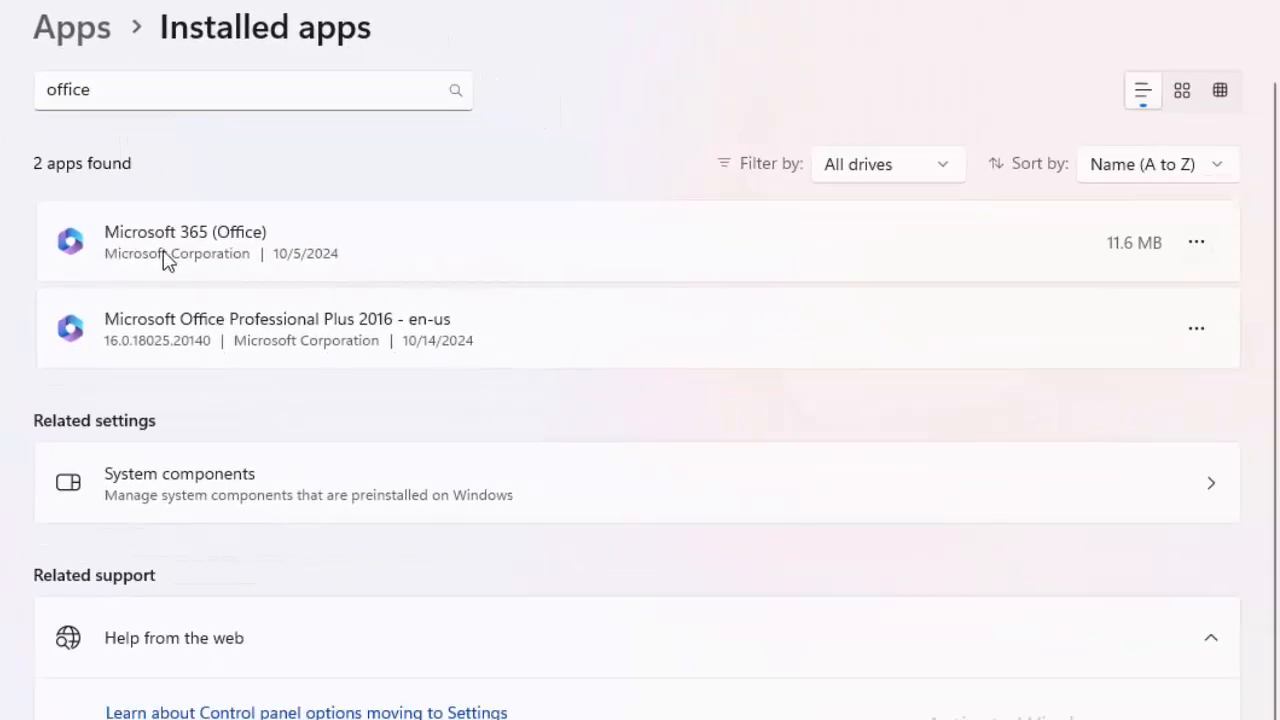
click(1196, 242)
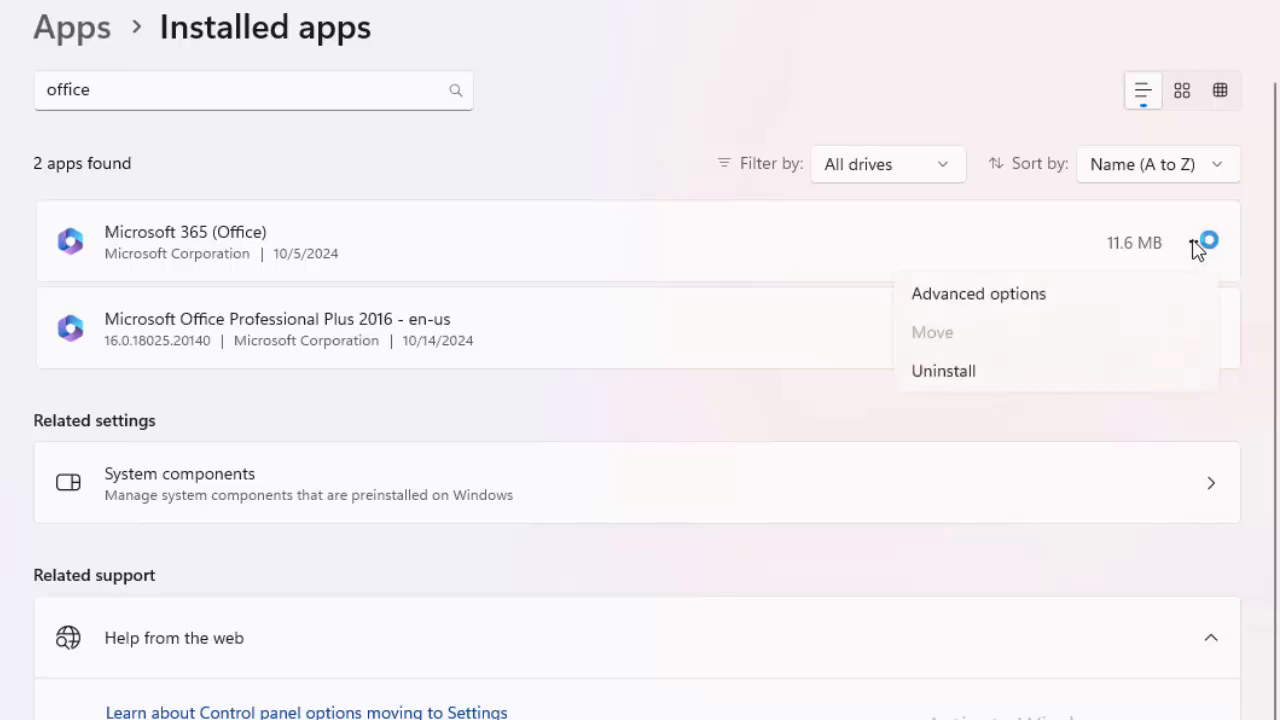
mouse_move(1004, 308)
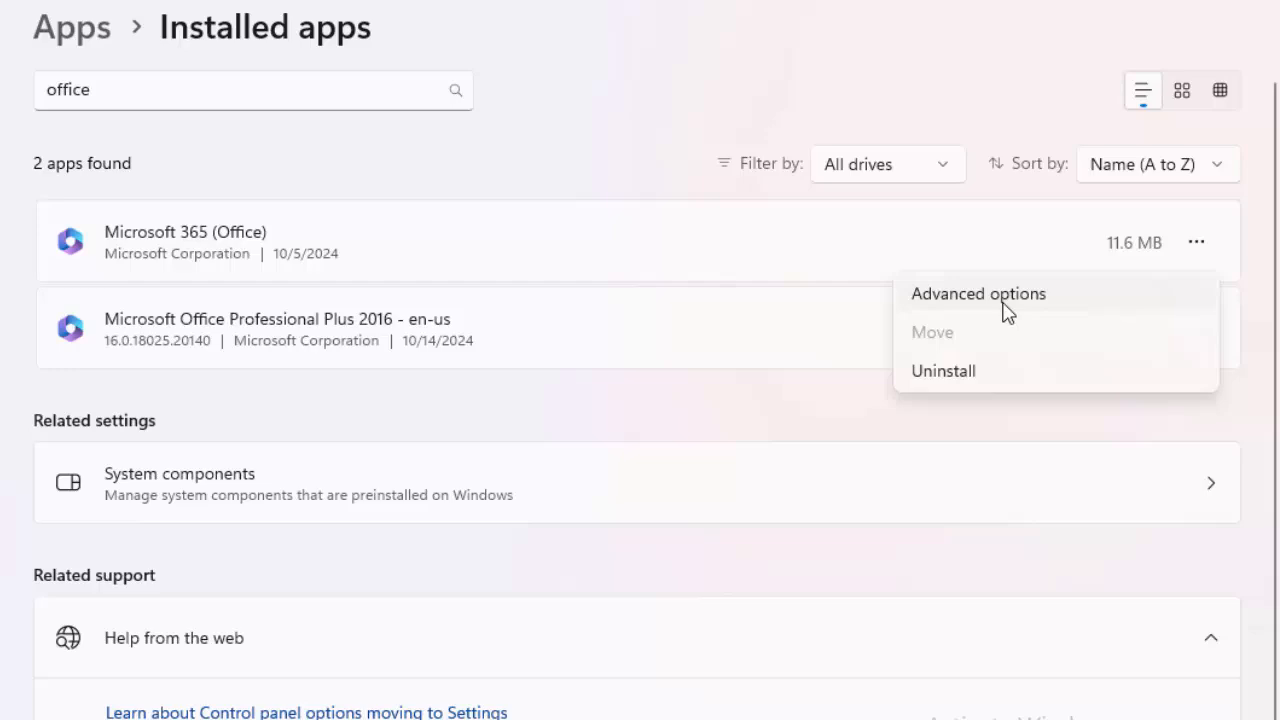
click(976, 292)
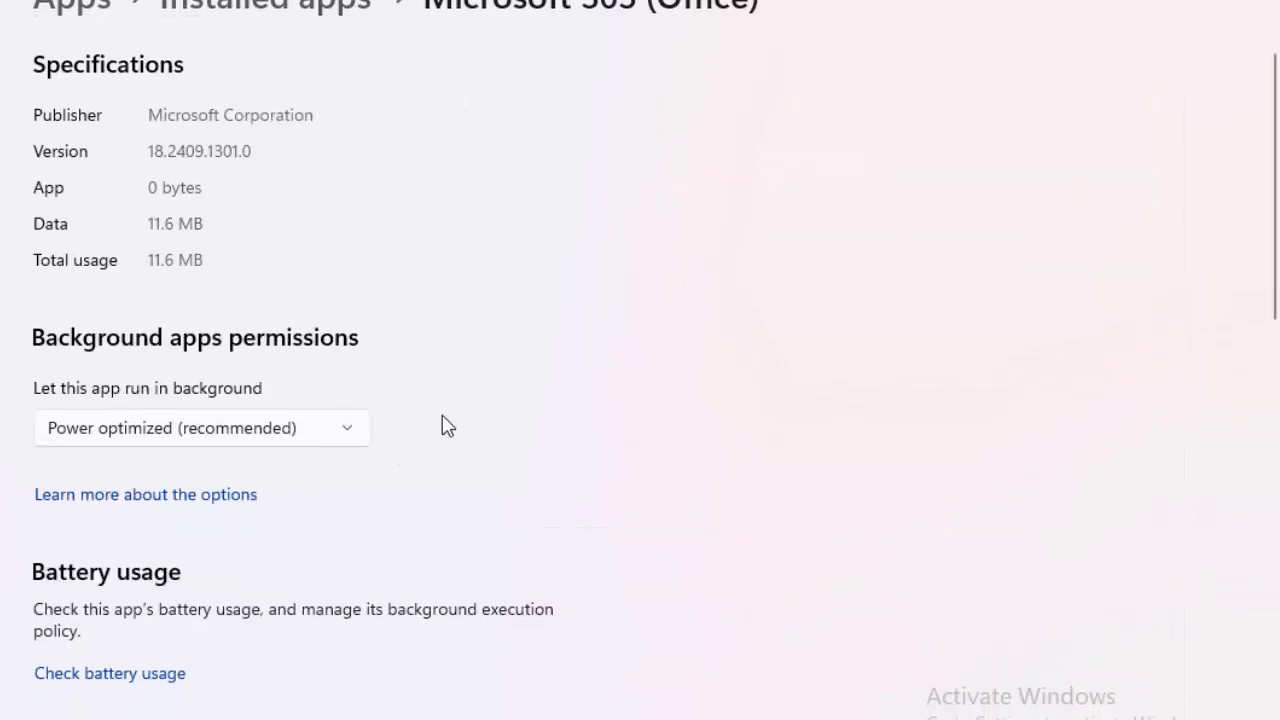
scroll(down, 3)
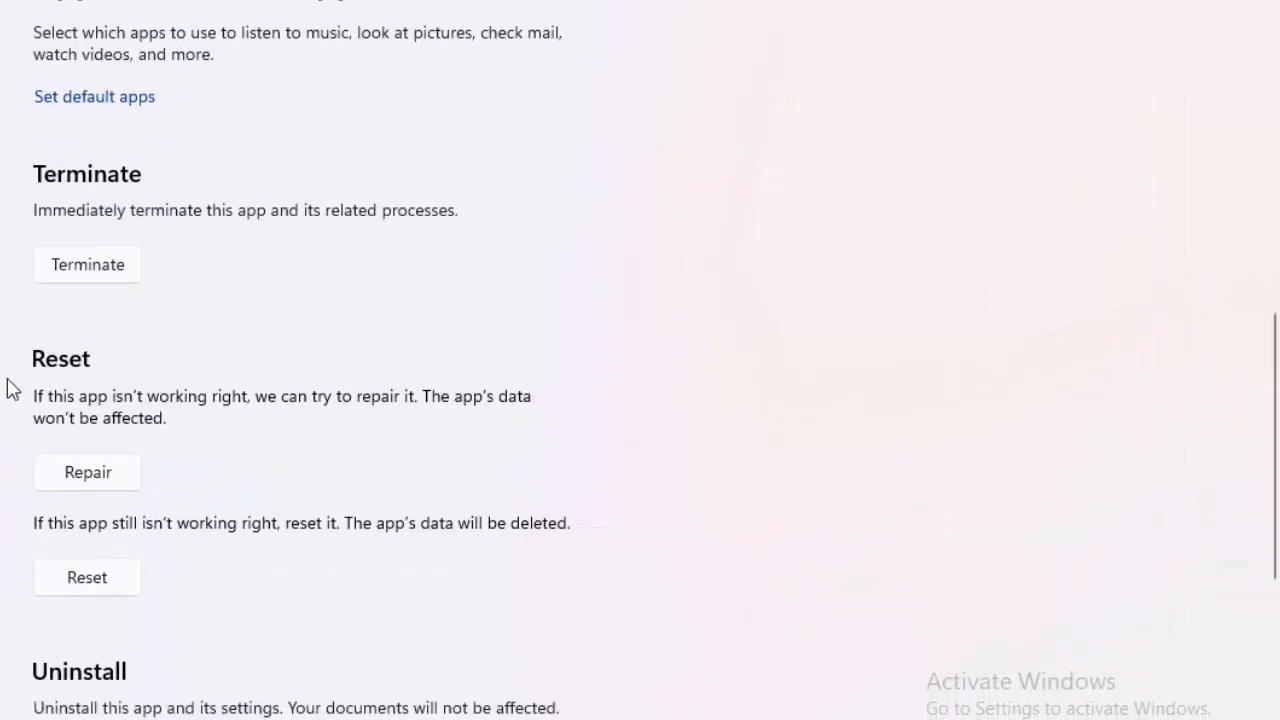
mouse_move(270, 424)
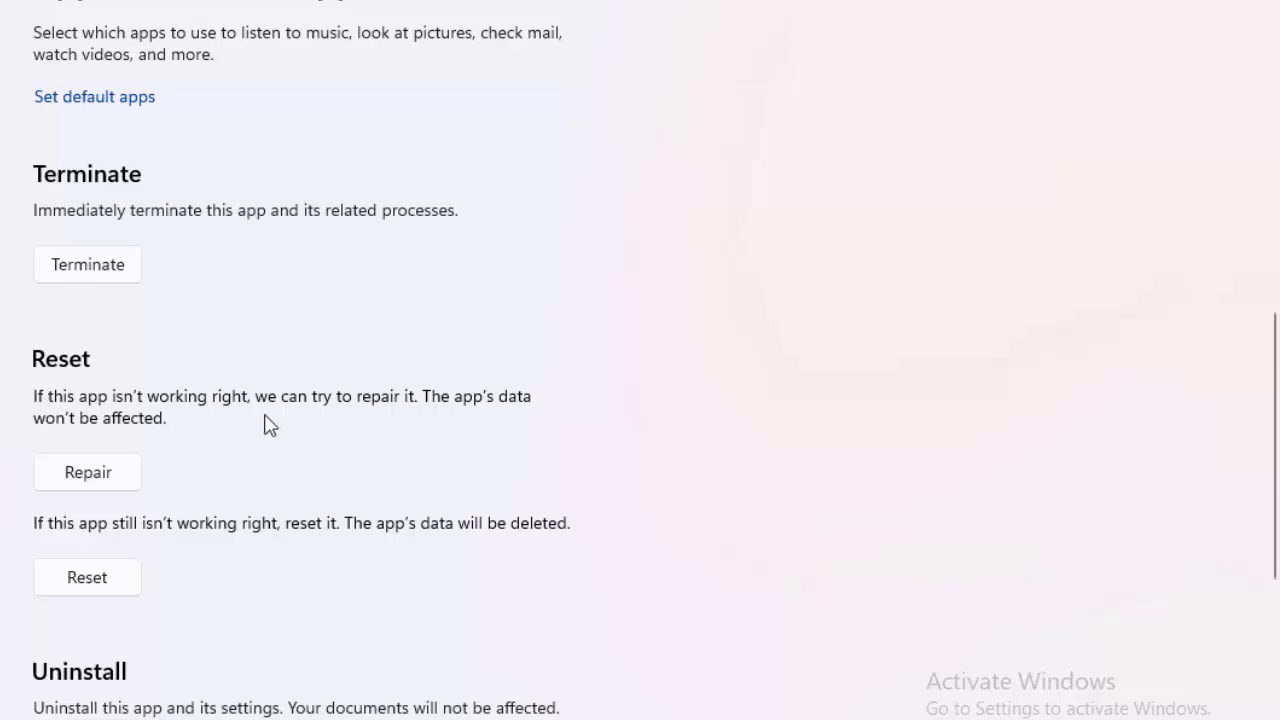
mouse_move(316, 418)
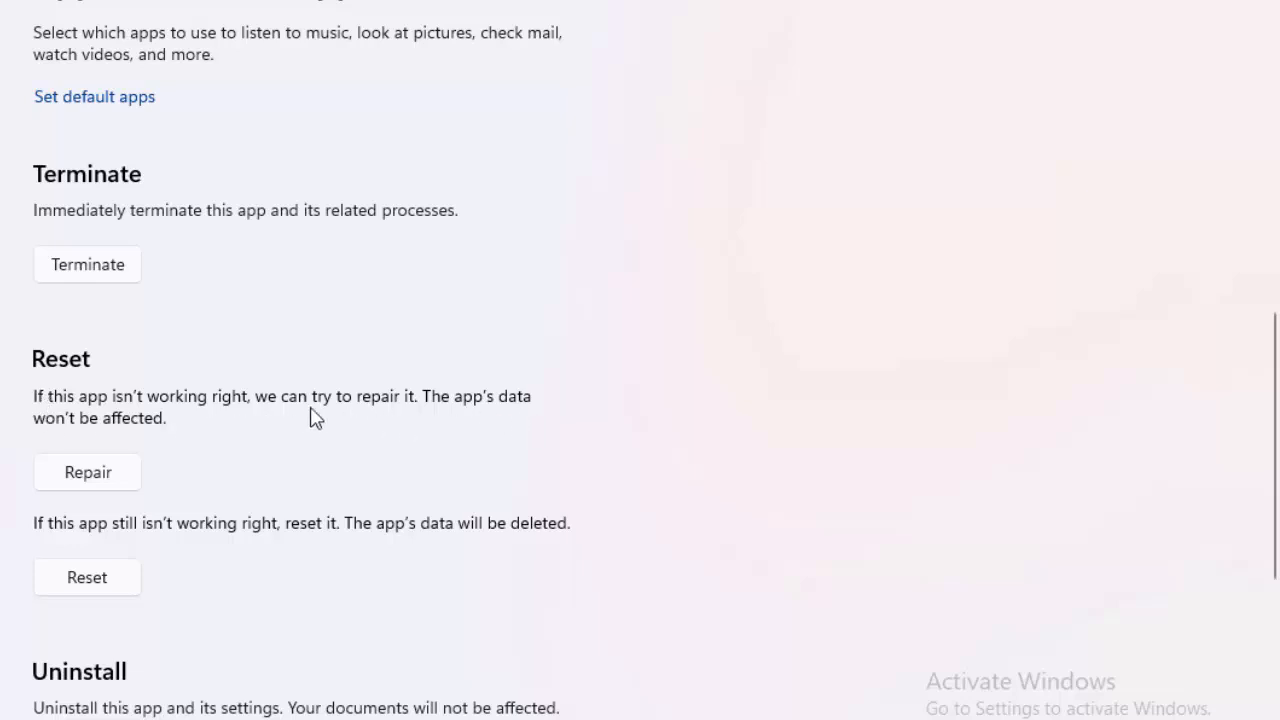
mouse_move(56, 492)
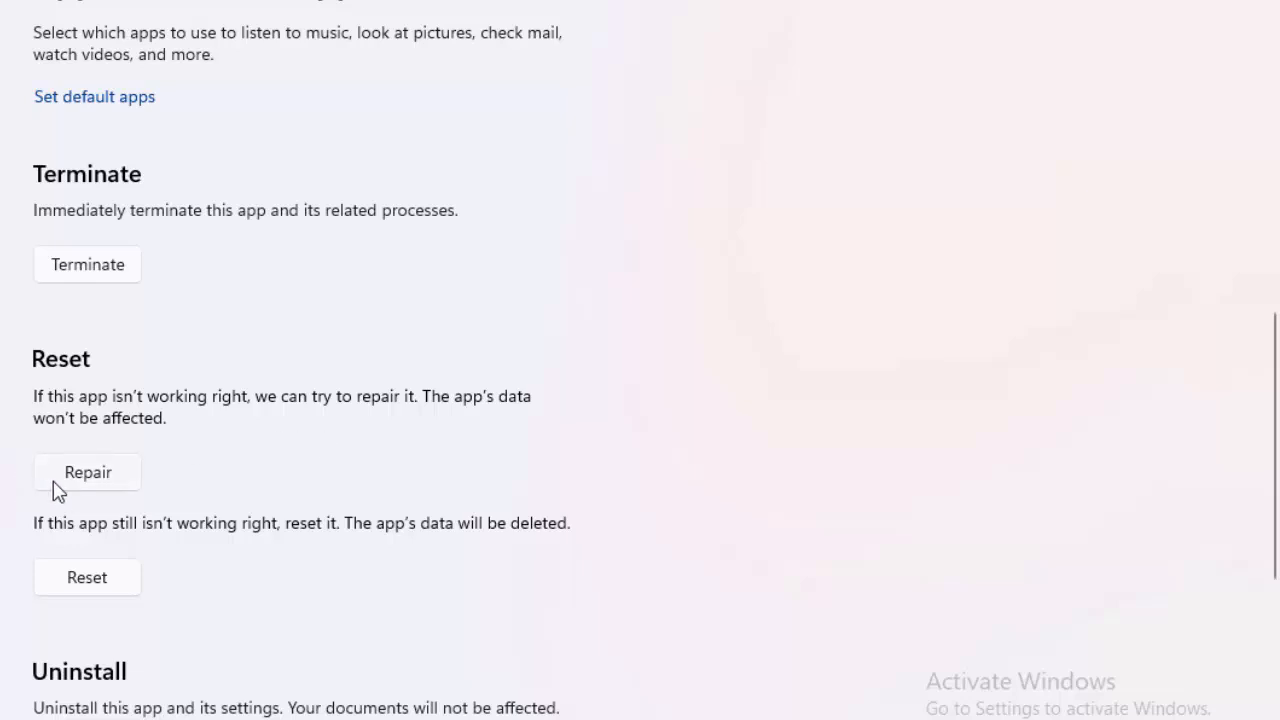
mouse_move(688, 360)
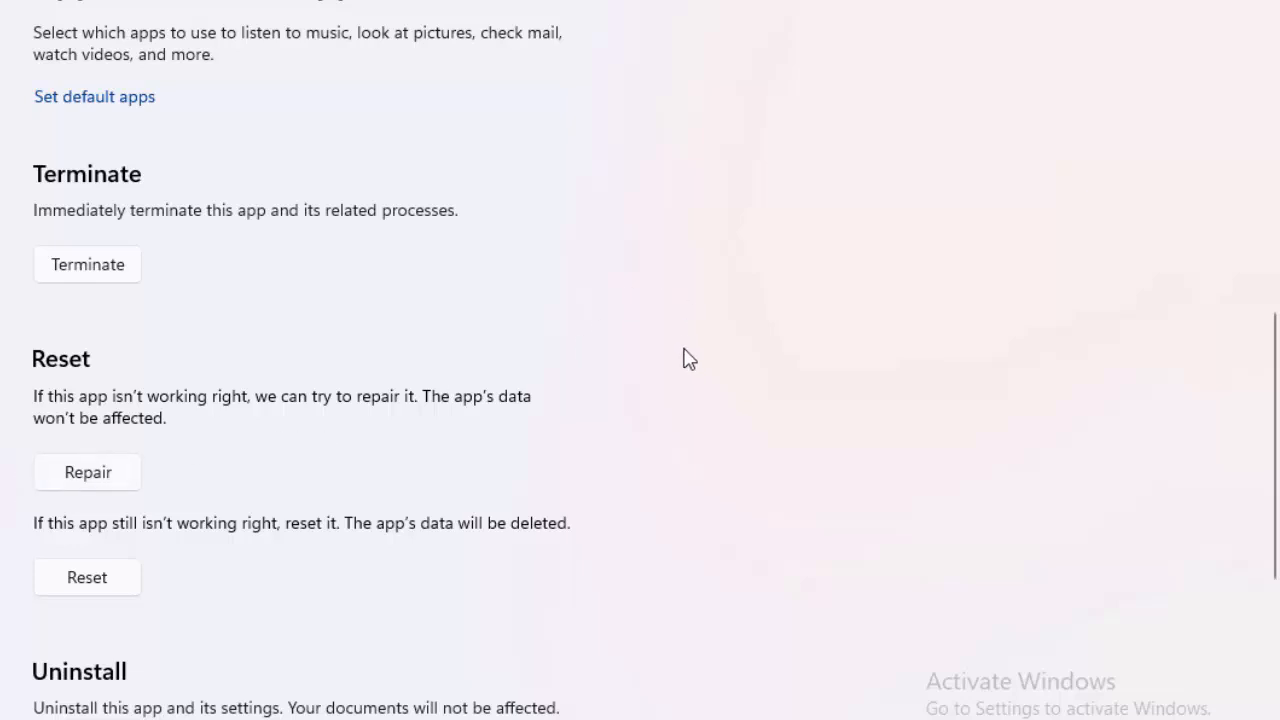
mouse_move(664, 360)
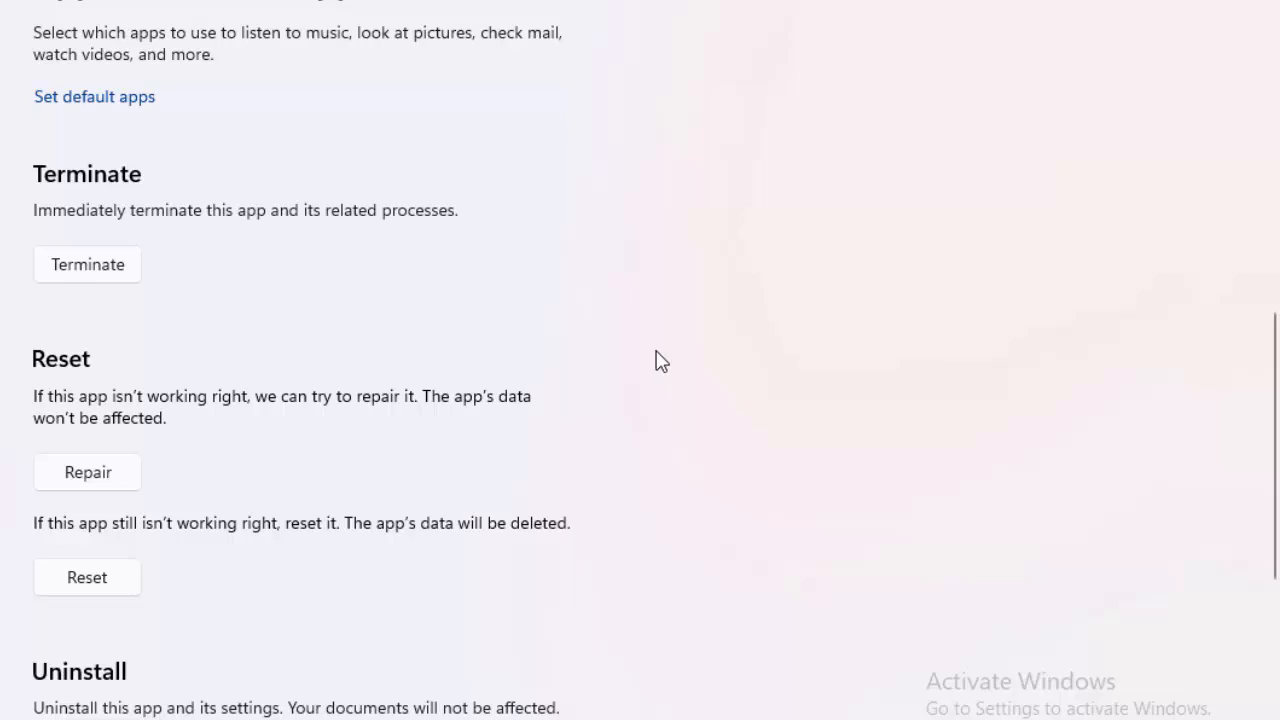
mouse_move(364, 378)
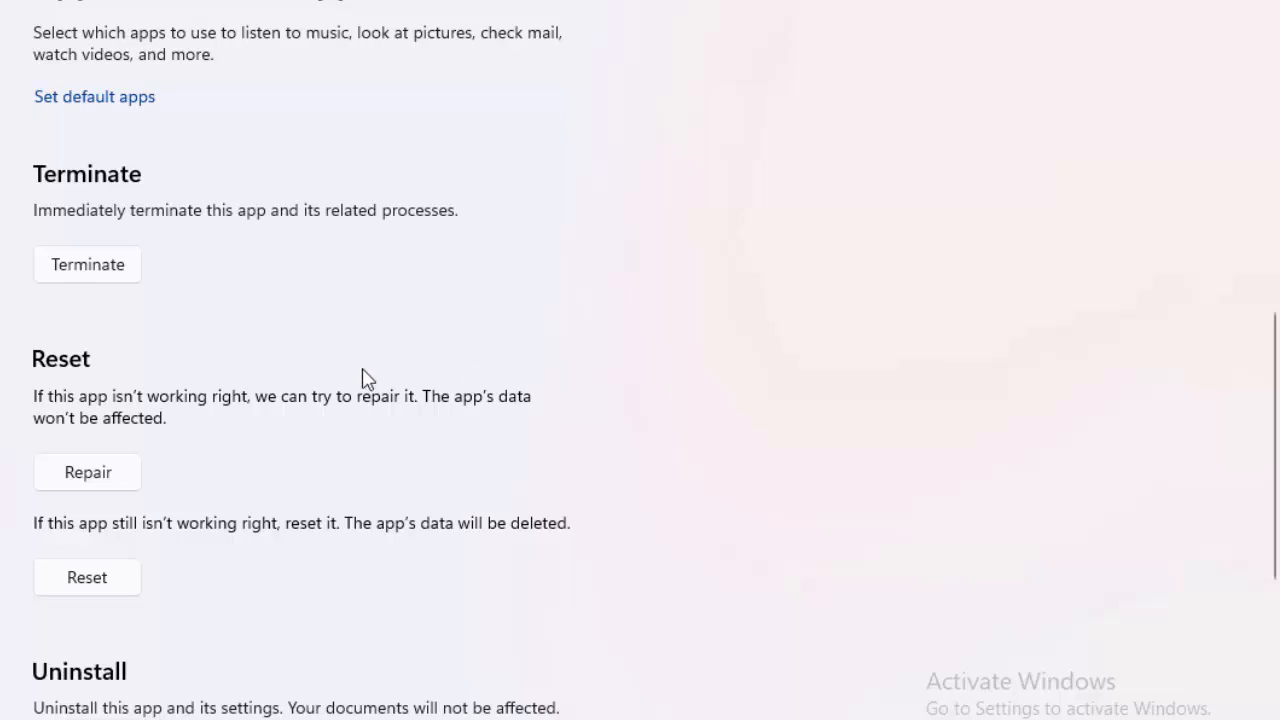
mouse_move(52, 554)
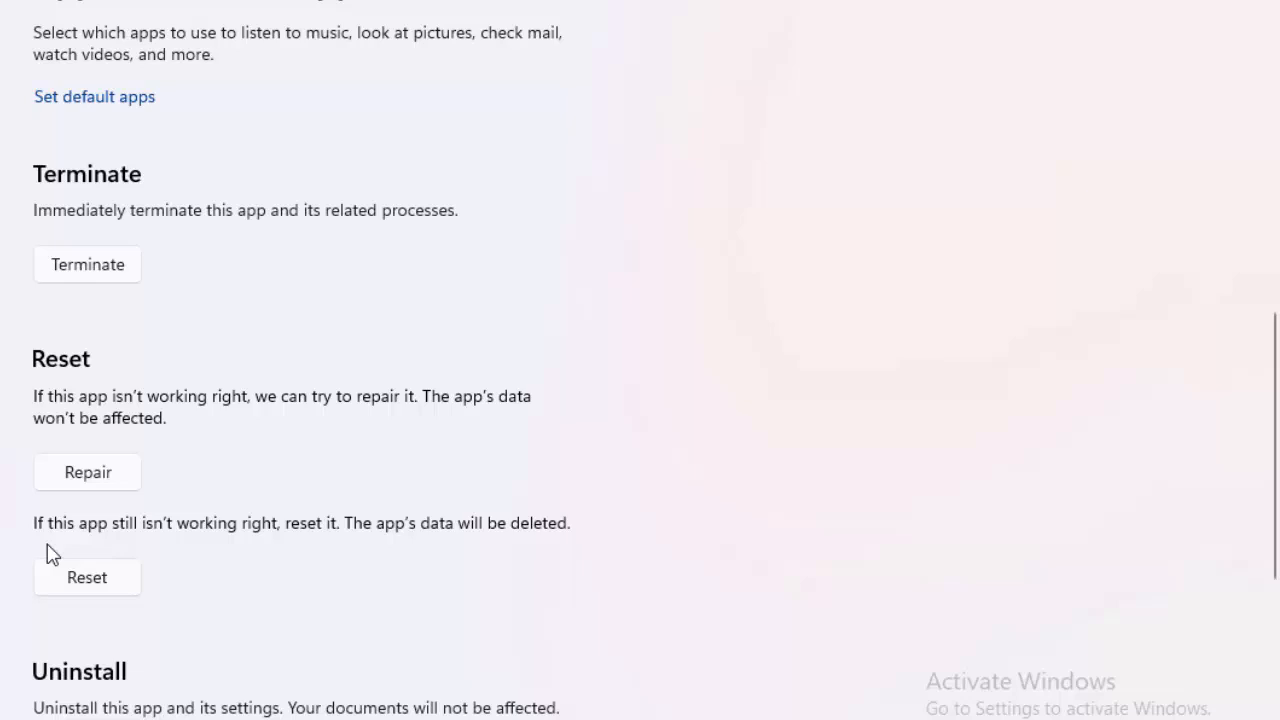
mouse_move(160, 552)
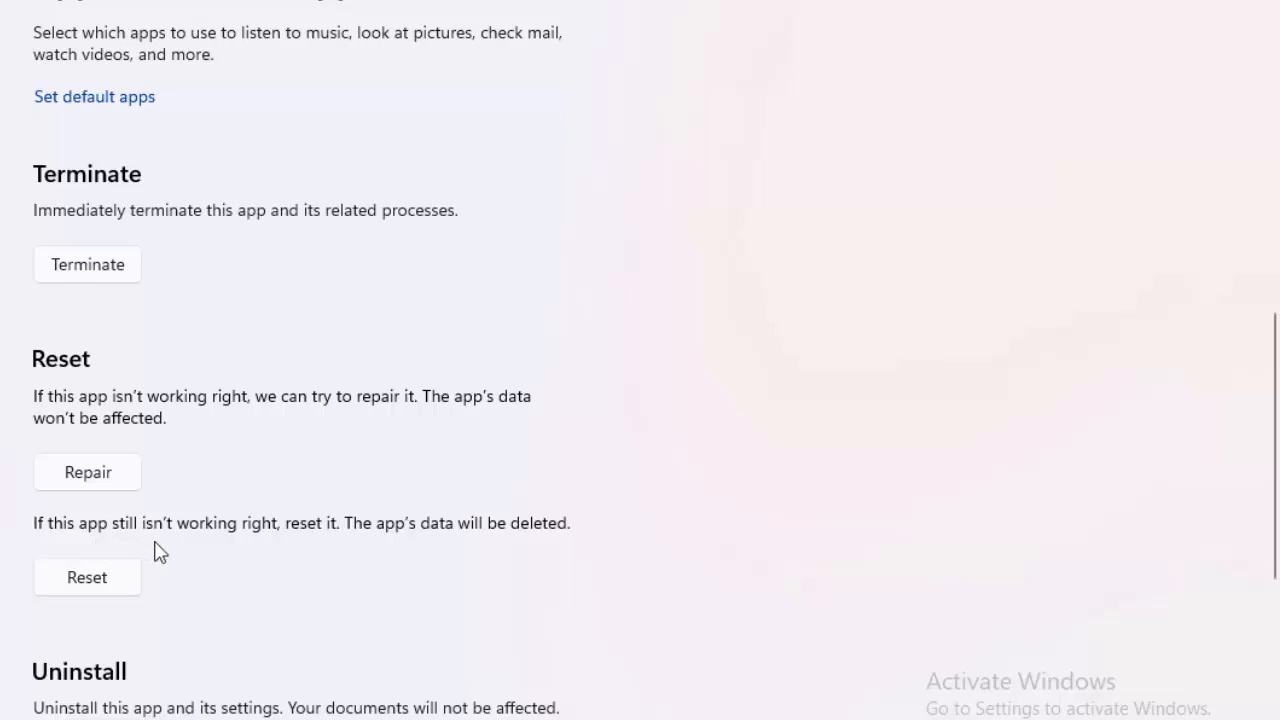
mouse_move(404, 574)
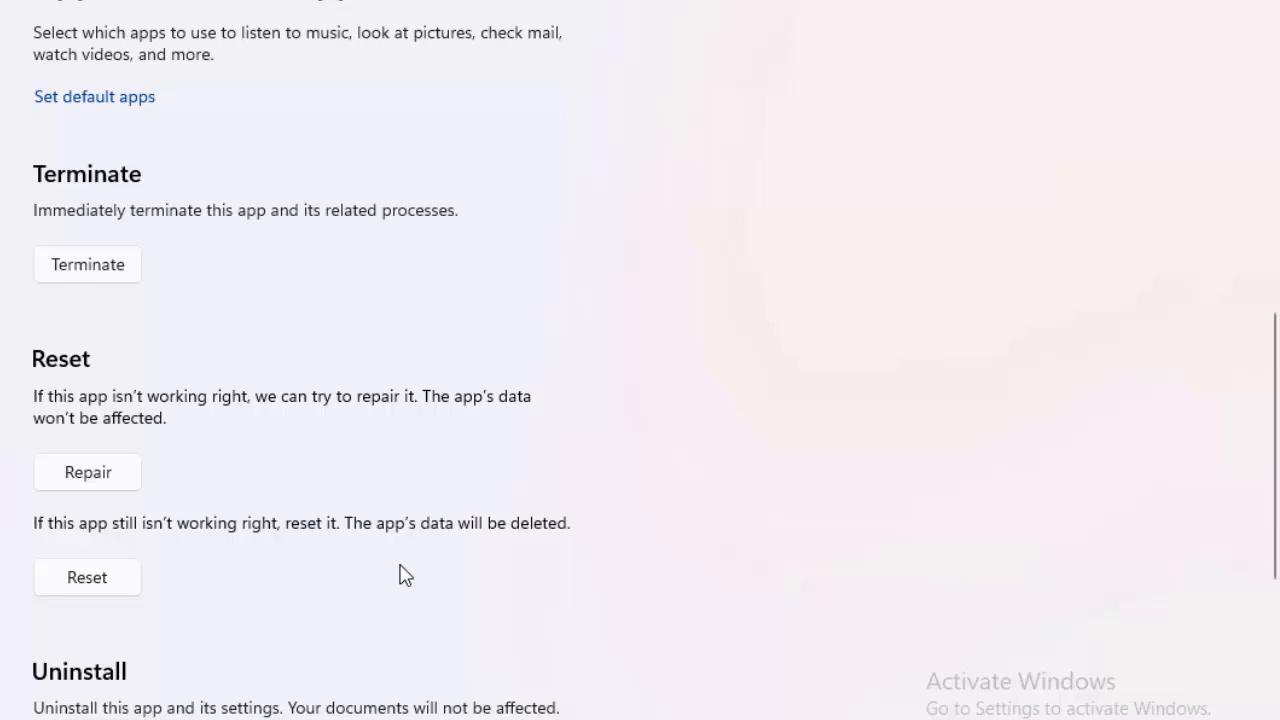
mouse_move(90, 604)
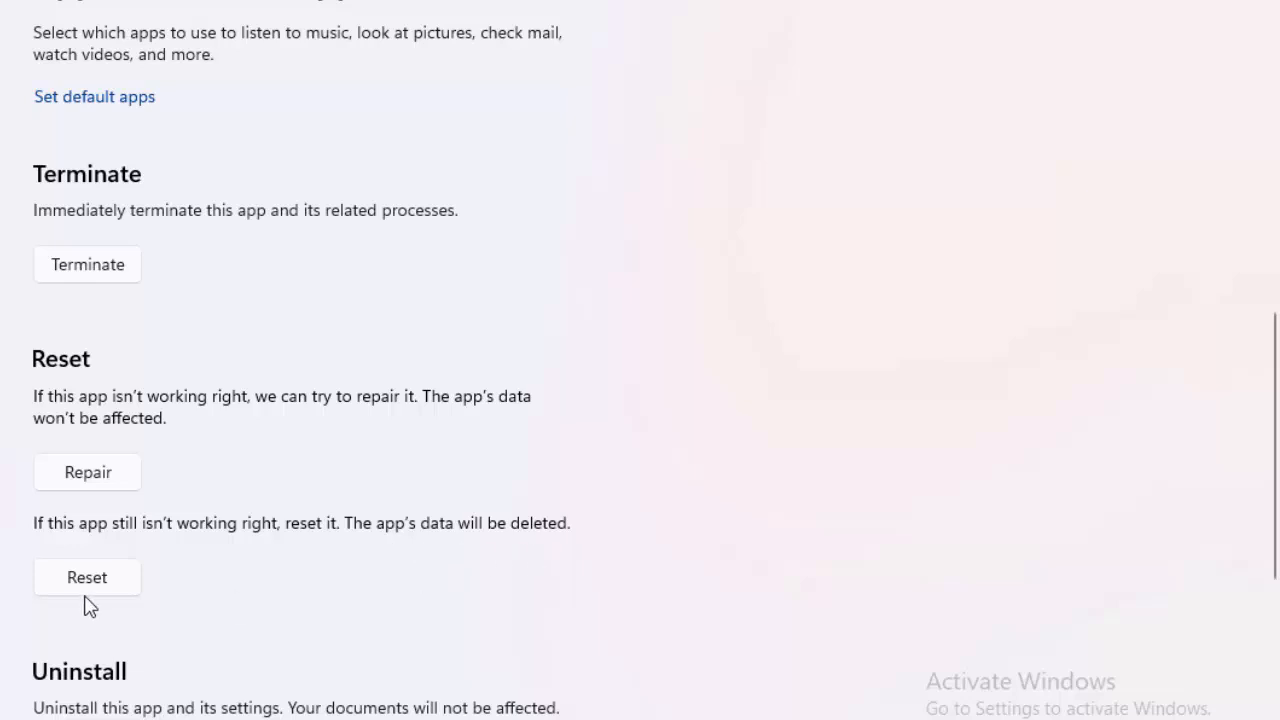
Request a Reset of Microsoft 365 (Office), raising the permanent data-deletion warning.
click(88, 576)
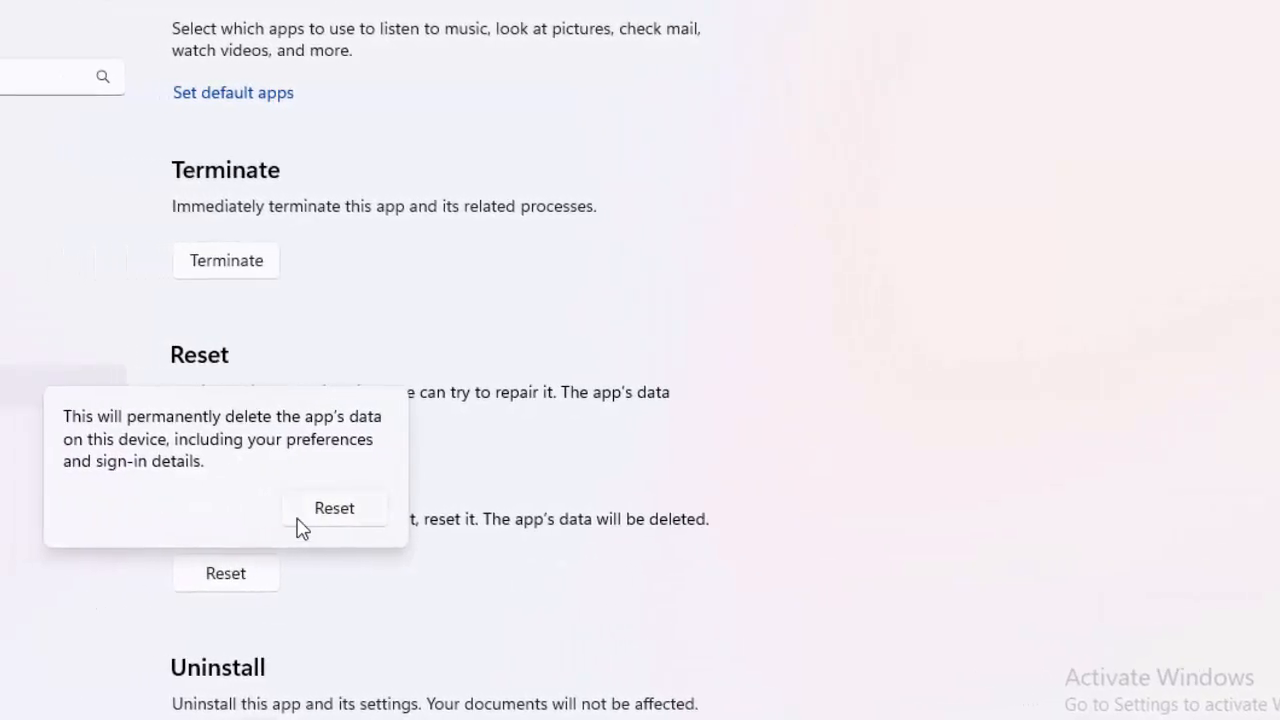